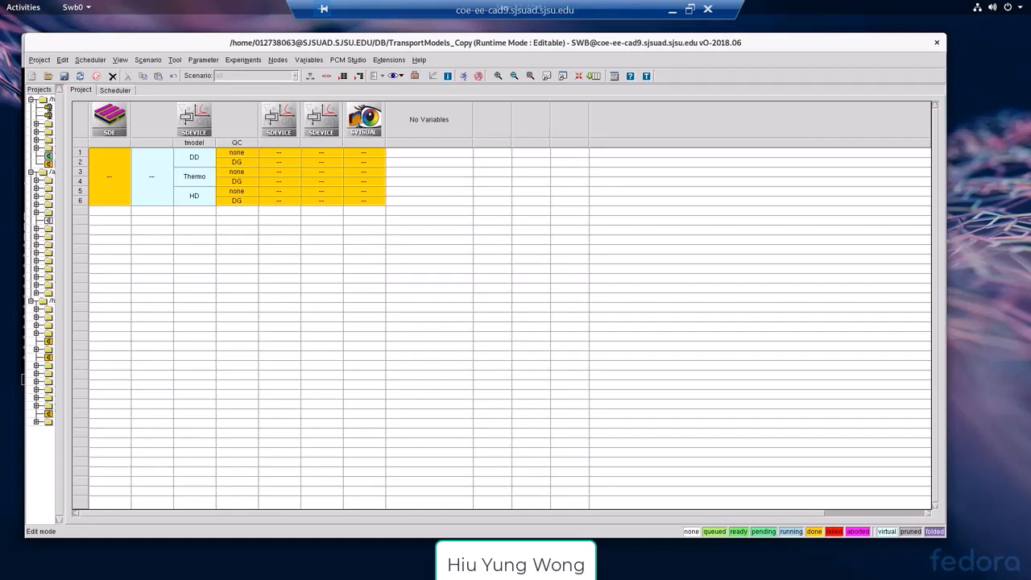
Open the SDE node's n1_msh mesh file in a new Sentaurus Visual instance
left_click(110, 176)
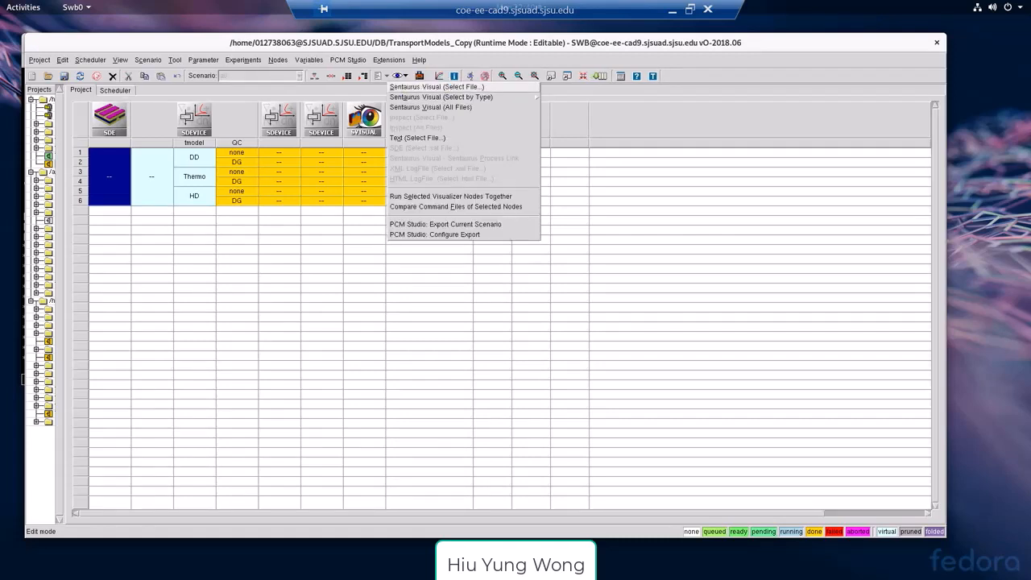
left_click(430, 107)
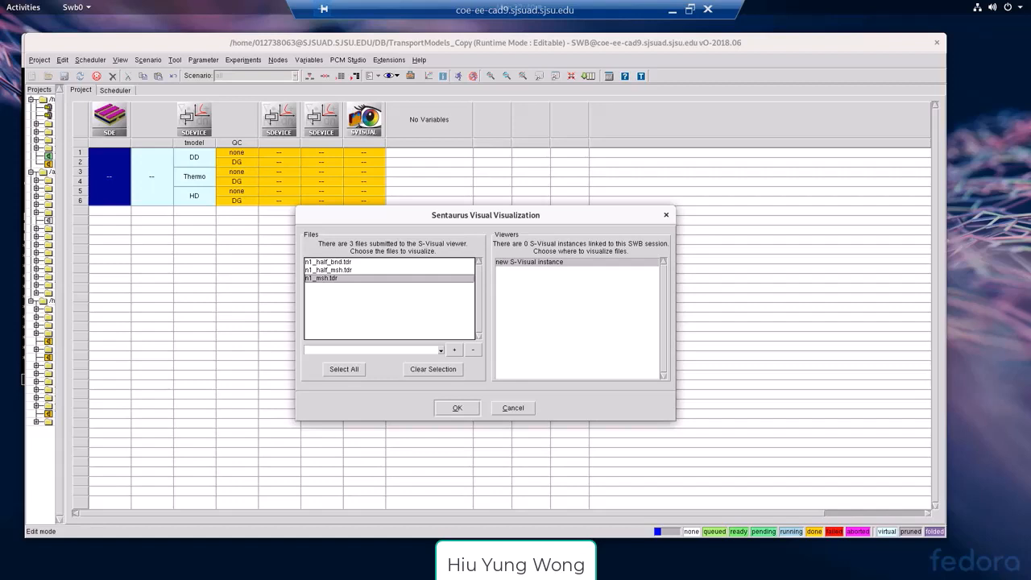
left_click(512, 406)
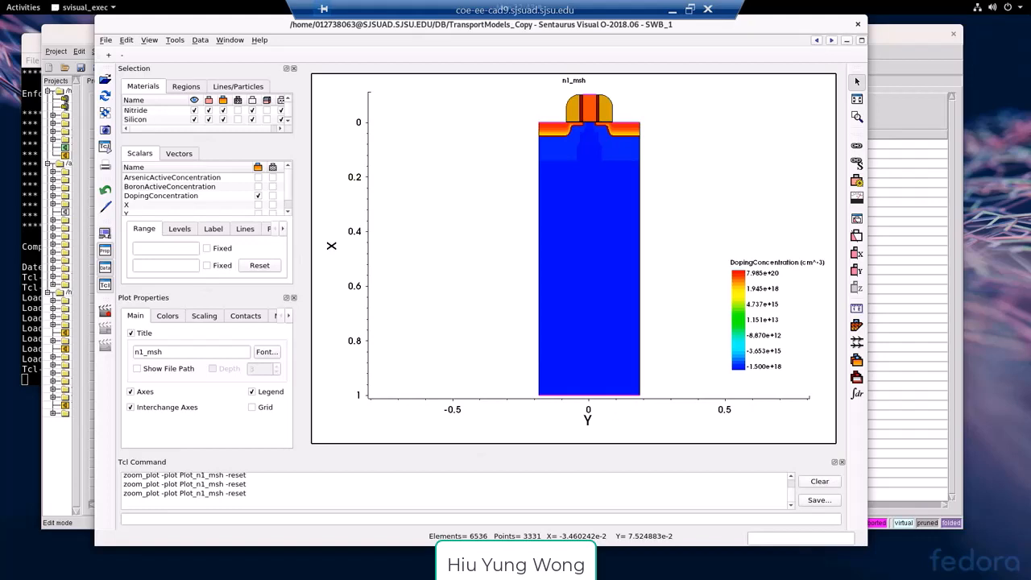
left_click(193, 109)
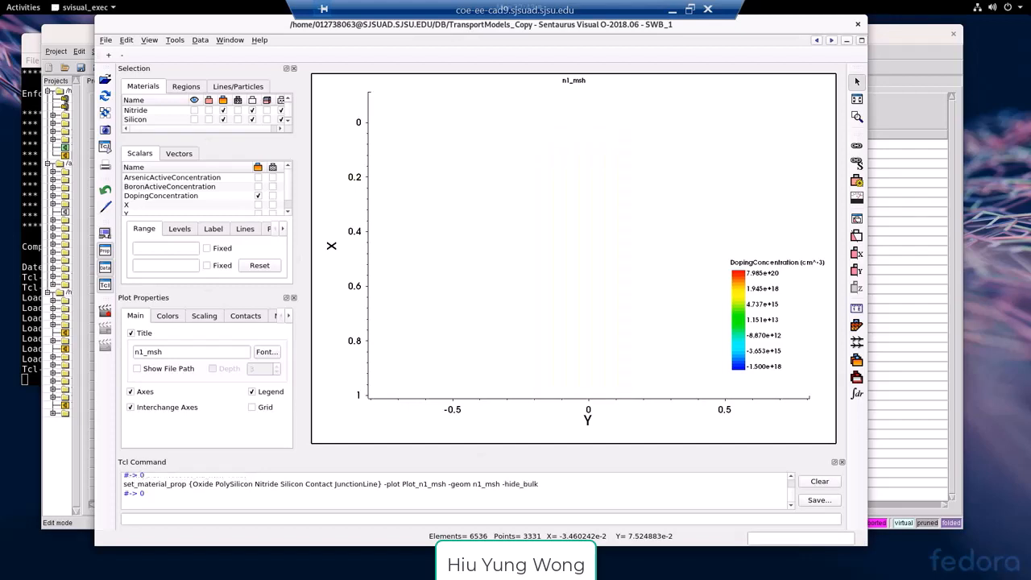
left_click(209, 120)
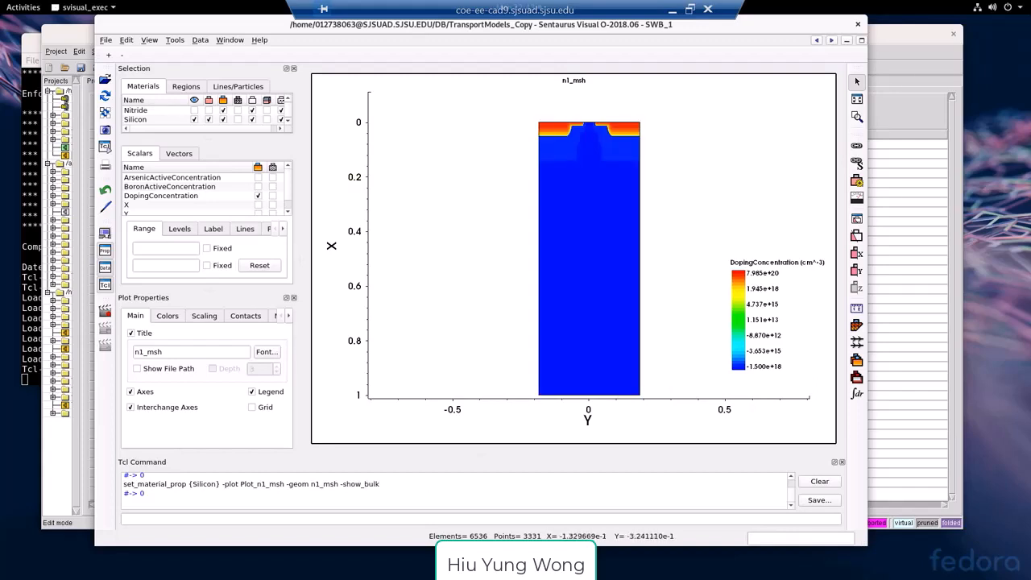
left_click(210, 109)
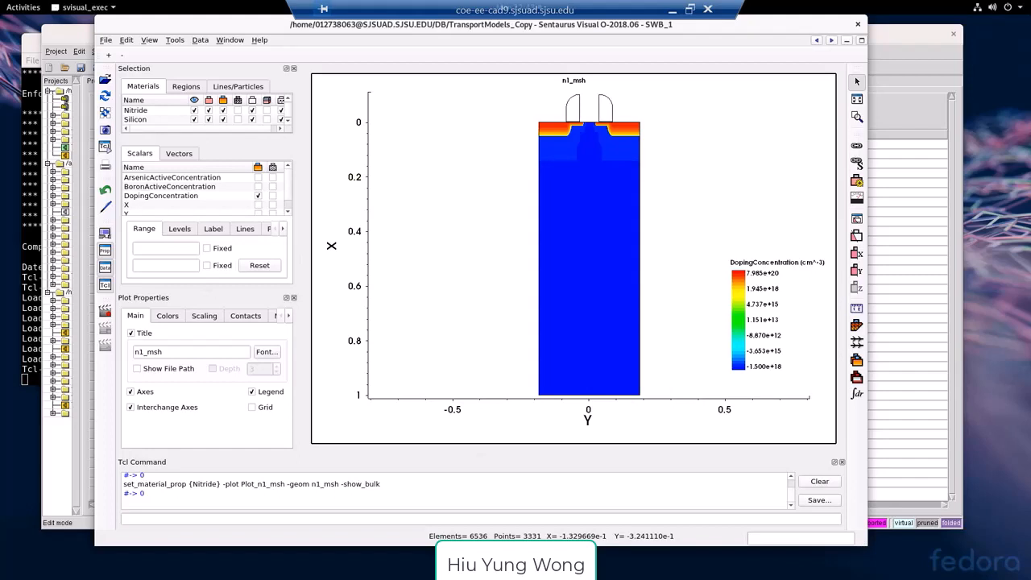
left_click(194, 119)
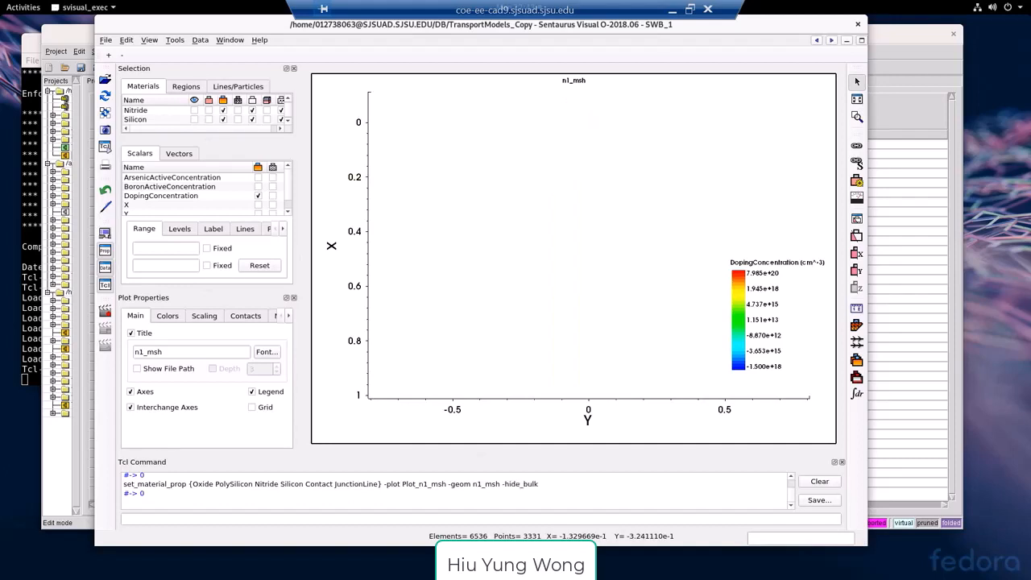
left_click(207, 109)
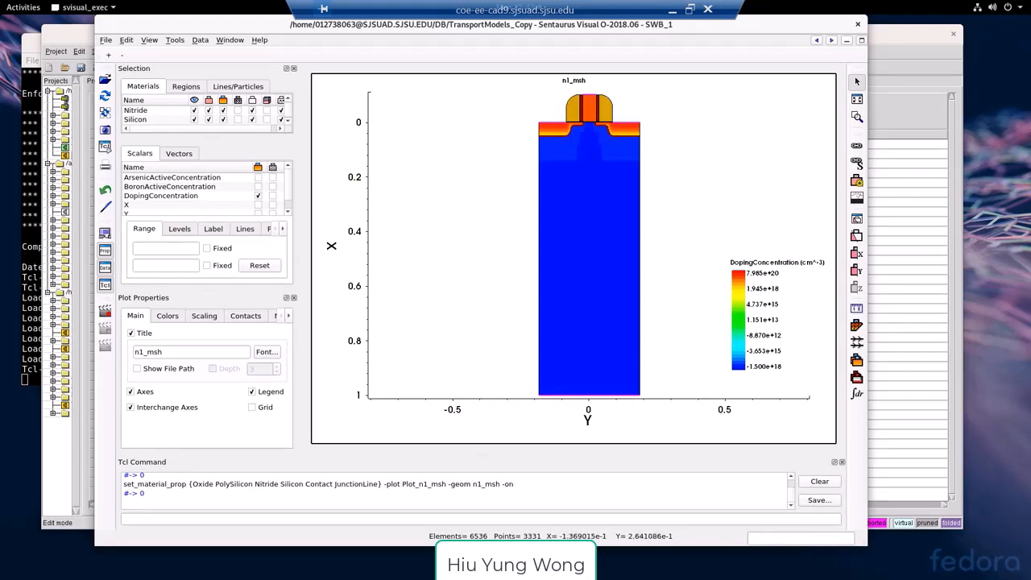
mouse_move(571, 133)
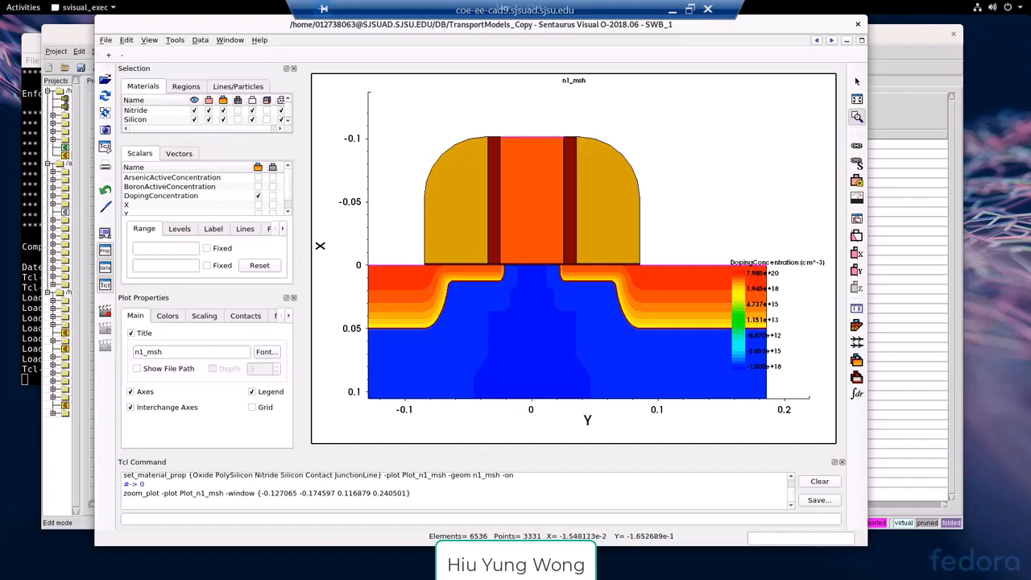
Colour the device by arsenic then boron active concentration and activate the Probe tool
left_click(258, 177)
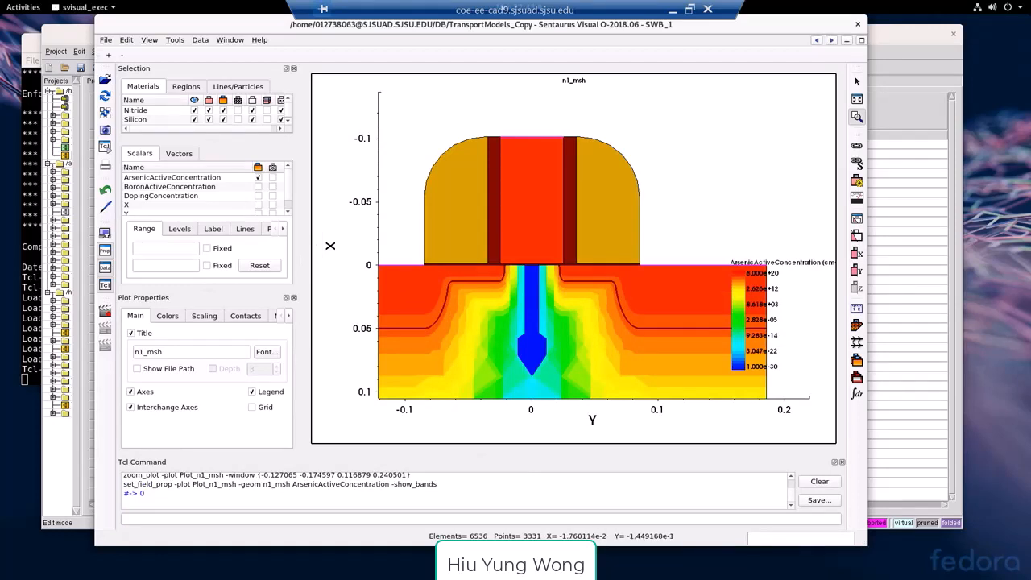
left_click(169, 187)
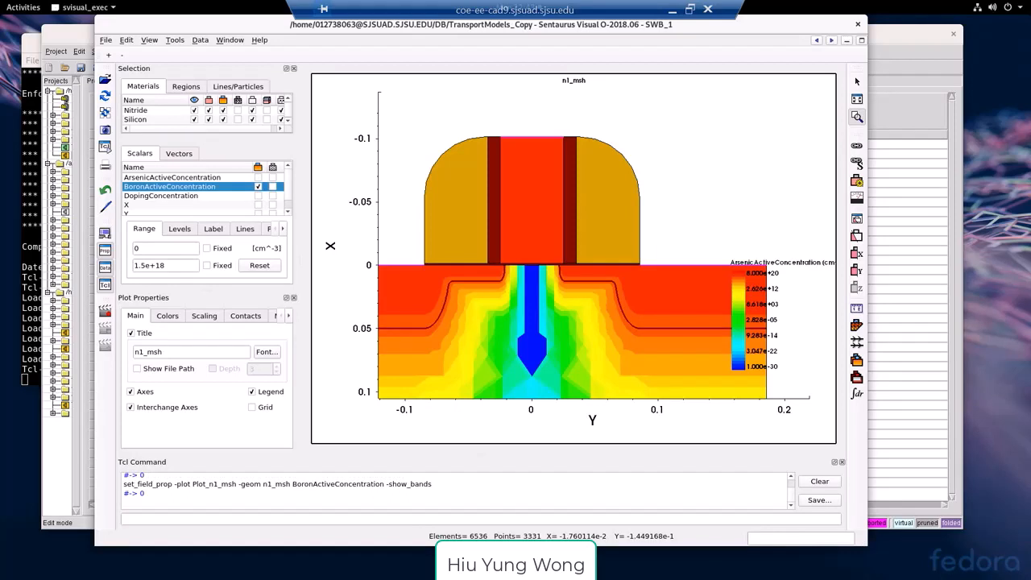
left_click(169, 187)
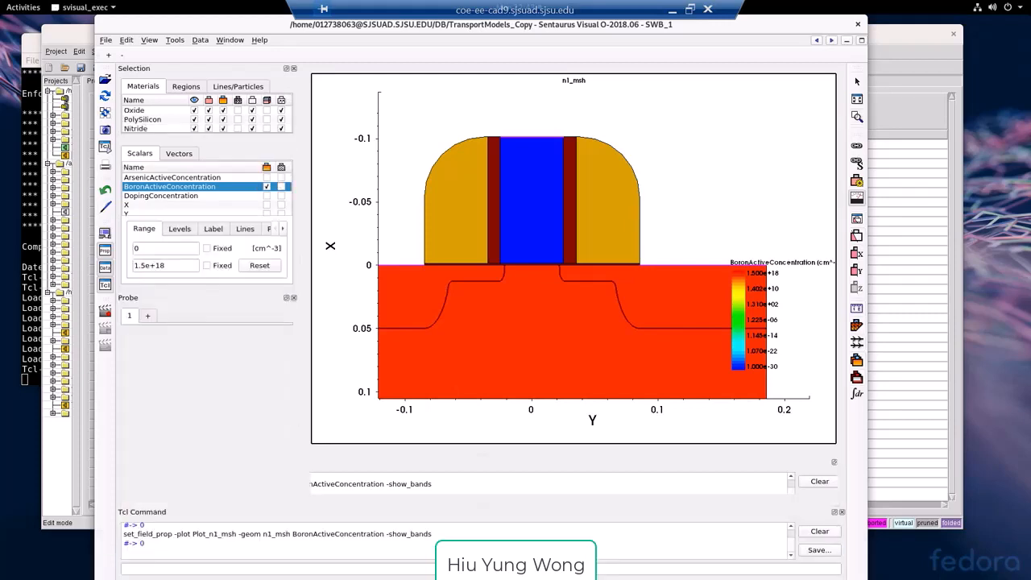
Probe the boron active concentration inside the polysilicon gate and read it in the Probe panel
left_click(522, 215)
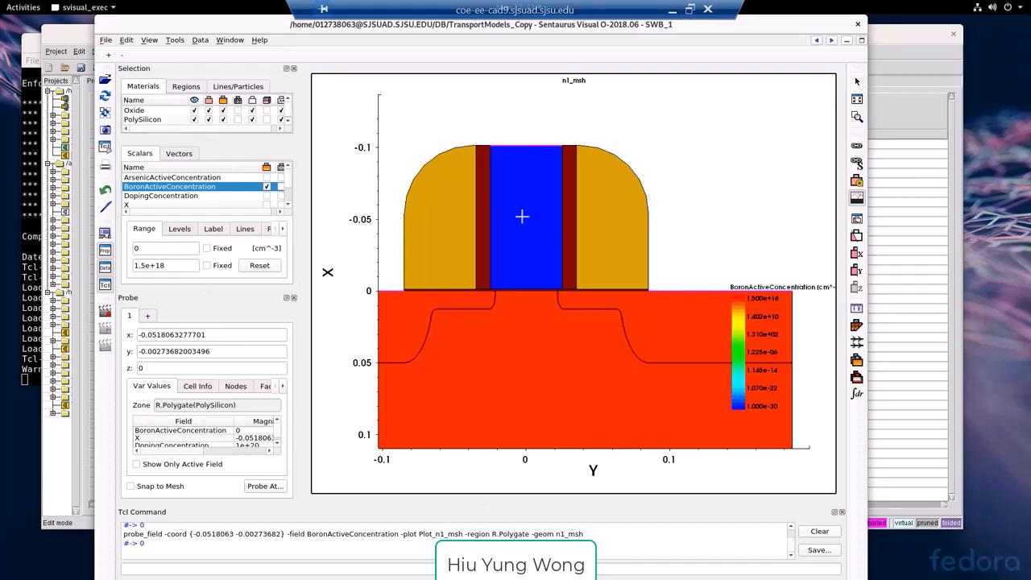
scroll("down", 3)
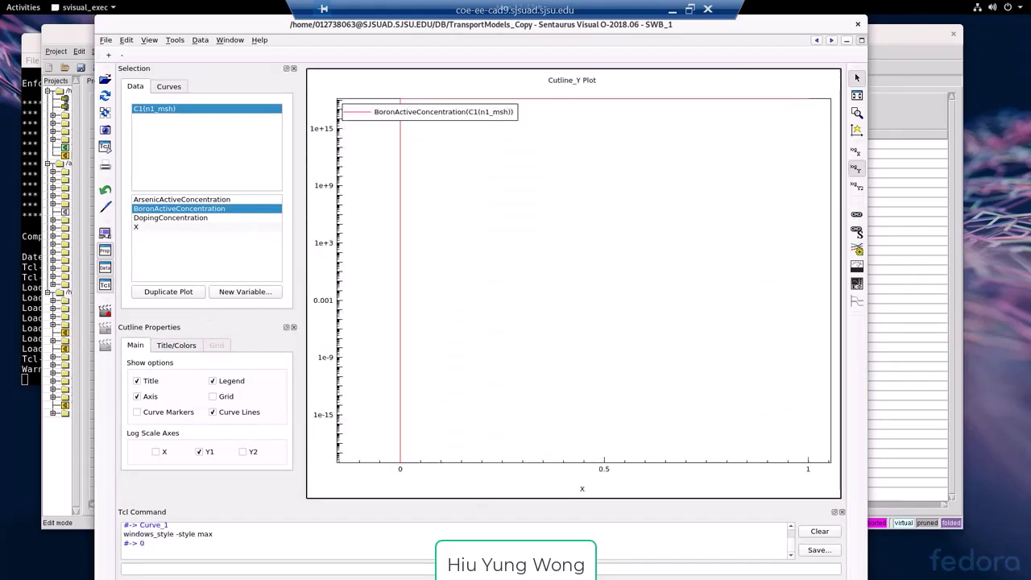
Plot DopingConcentration along the cutline with Log Scale Y1 and zoom into part of the profile
left_click(200, 451)
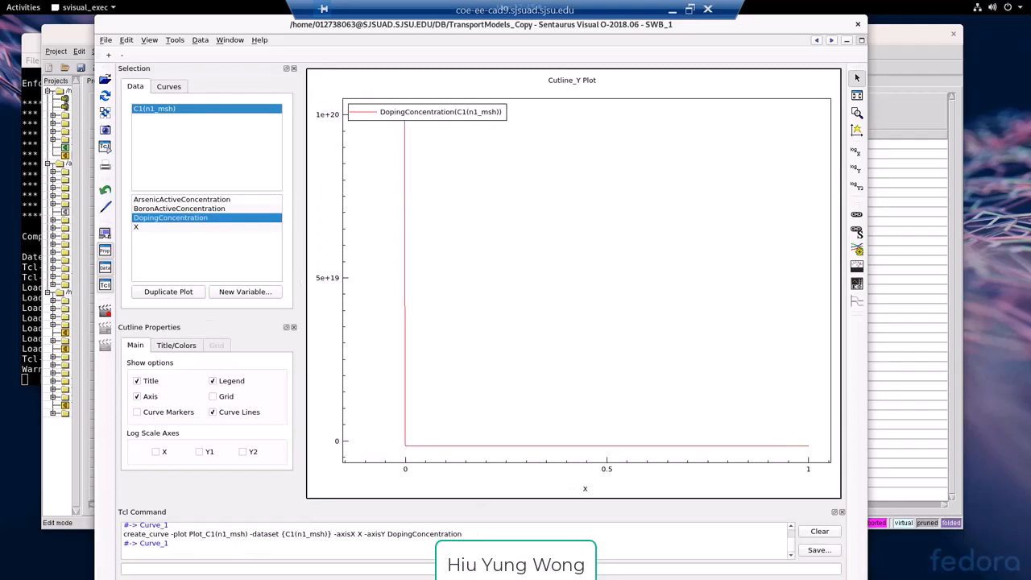
left_click(200, 451)
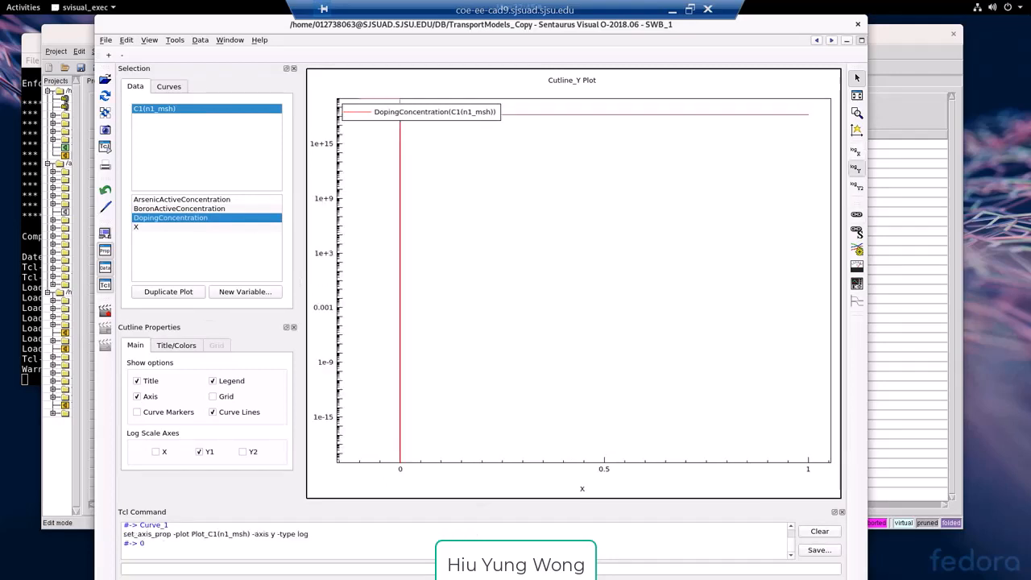
left_click_drag(435, 111, 699, 216)
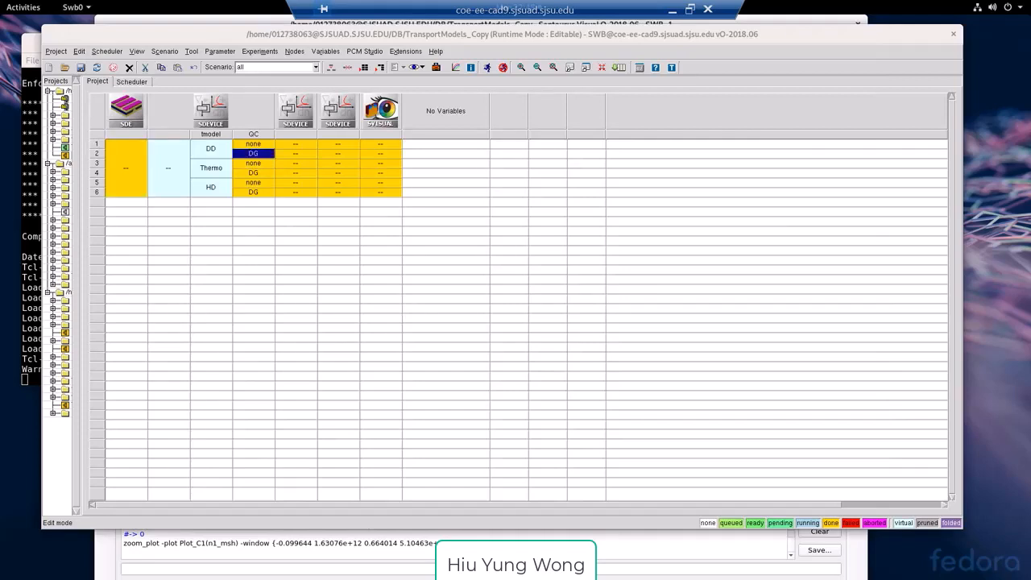
Visualize the DG node's result files in a new S-Visual instance
double_click(253, 153)
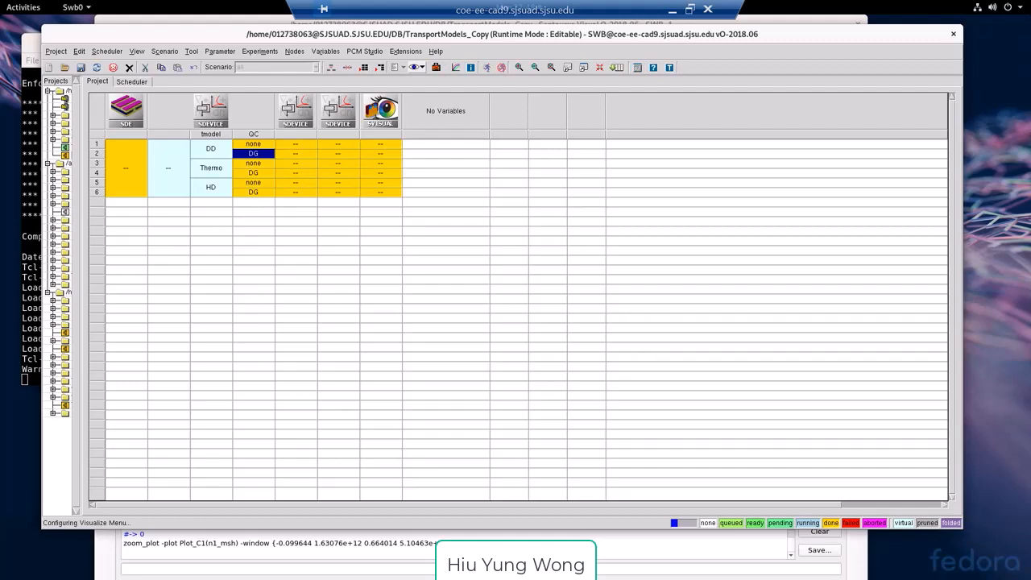
mouse_move(434, 68)
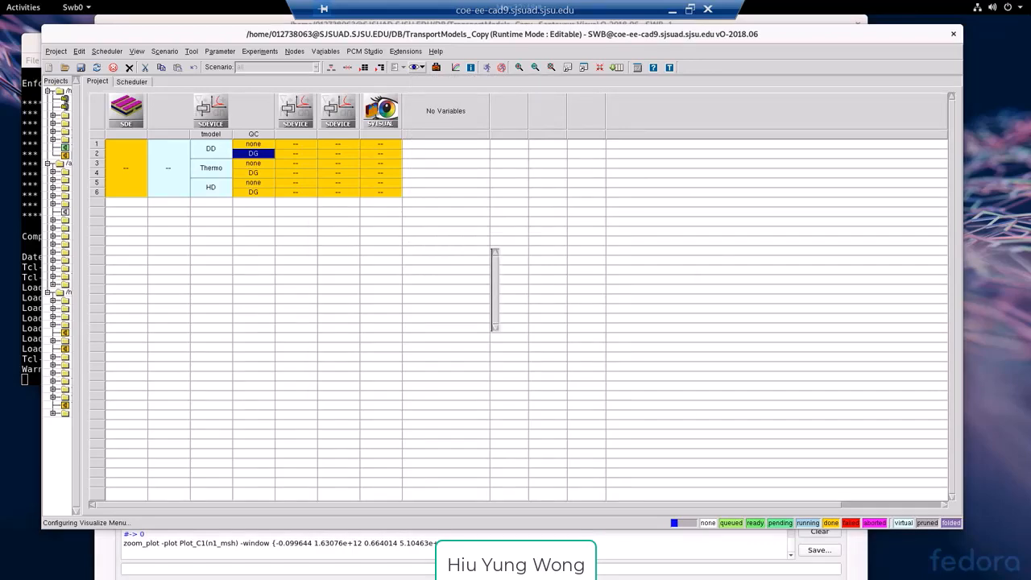
left_click(380, 109)
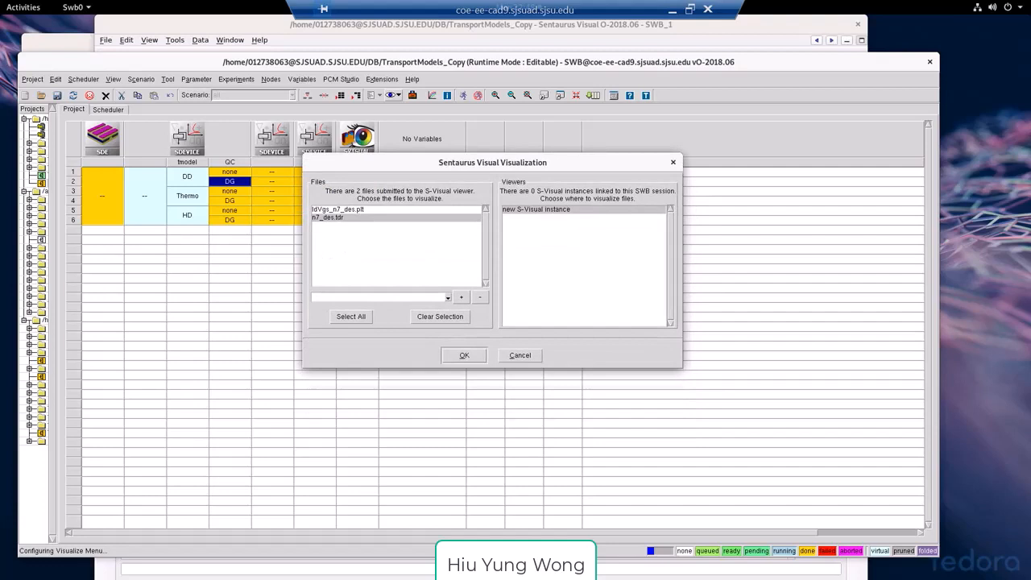
left_click_drag(493, 161, 652, 184)
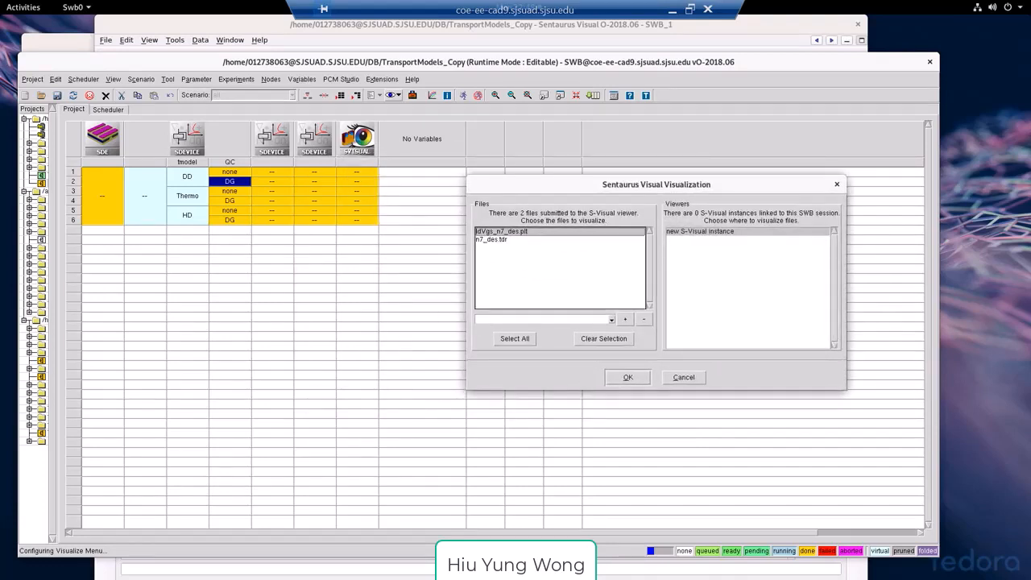
left_click(682, 376)
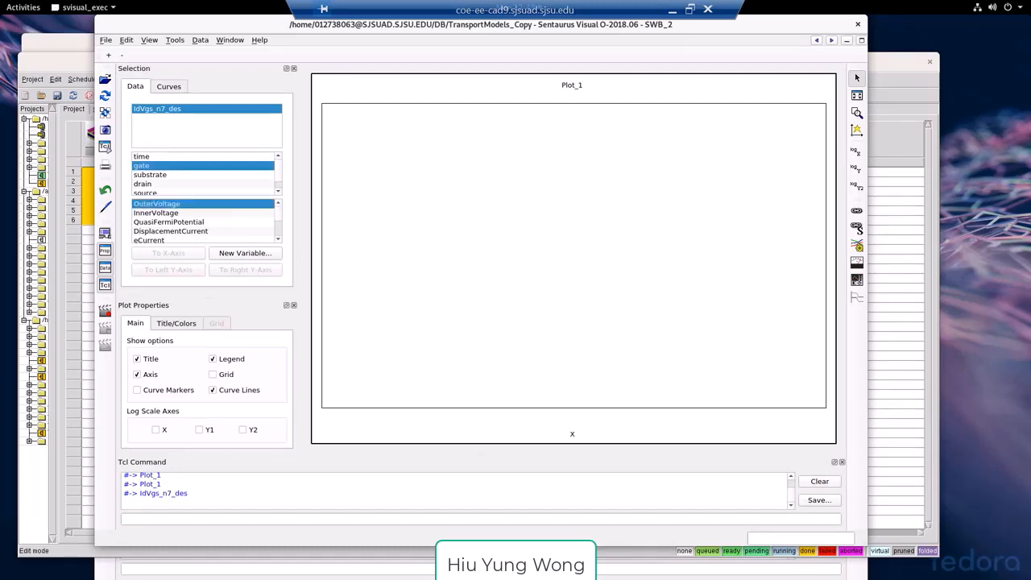
Plot drain TotalCurrent vs gate OuterVoltage on log Y and title the x-axis 'Voltage (V)'
left_click(167, 253)
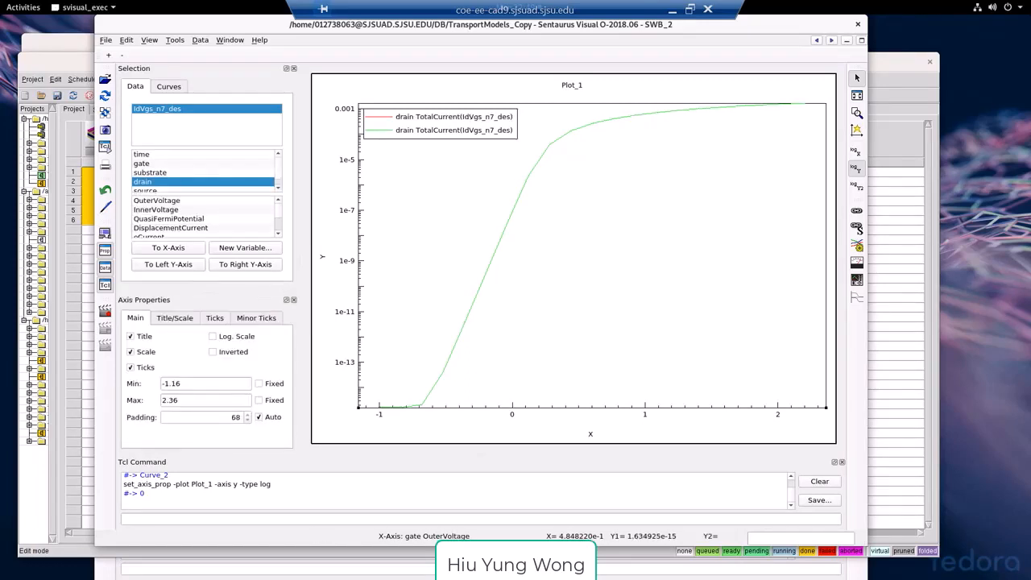
left_click(174, 318)
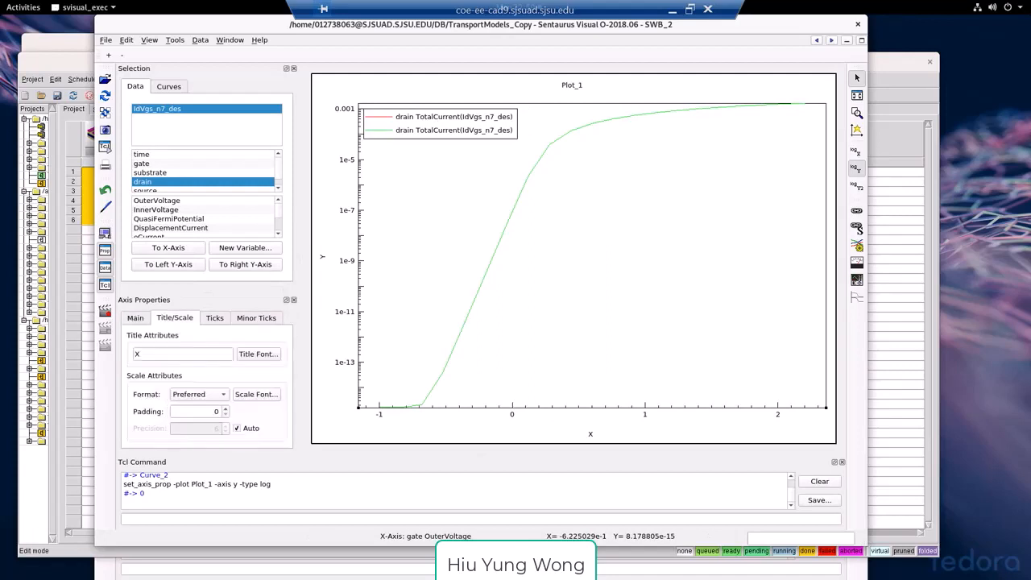
type("Voltage (")
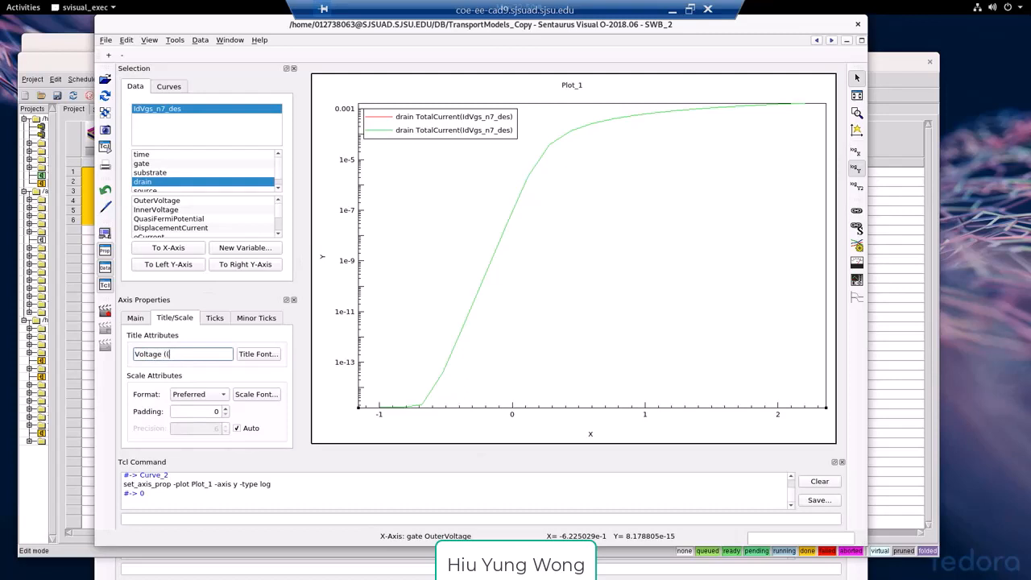
type("V)")
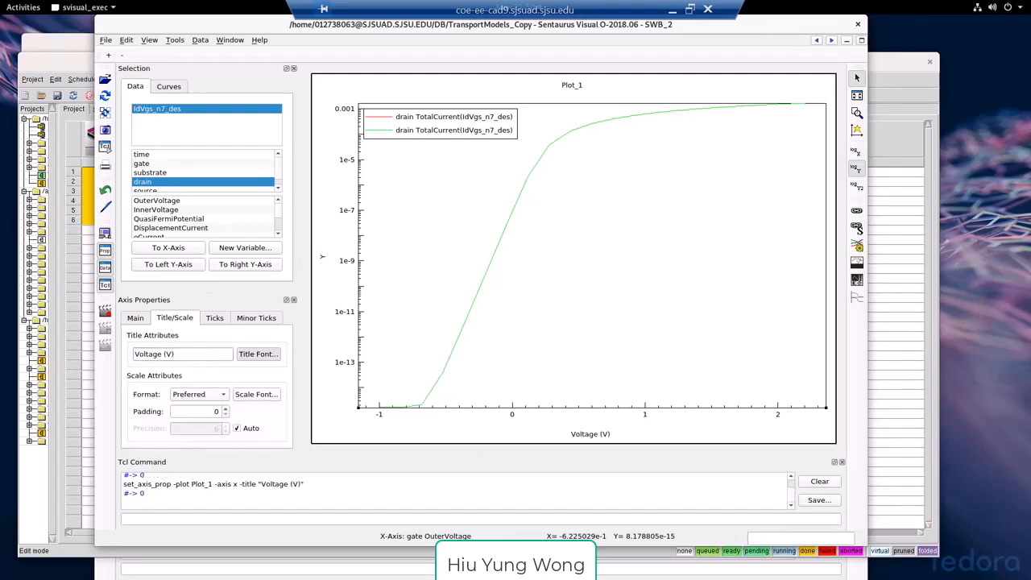
Set the x-axis title font size to 20 and apply it
left_click(258, 355)
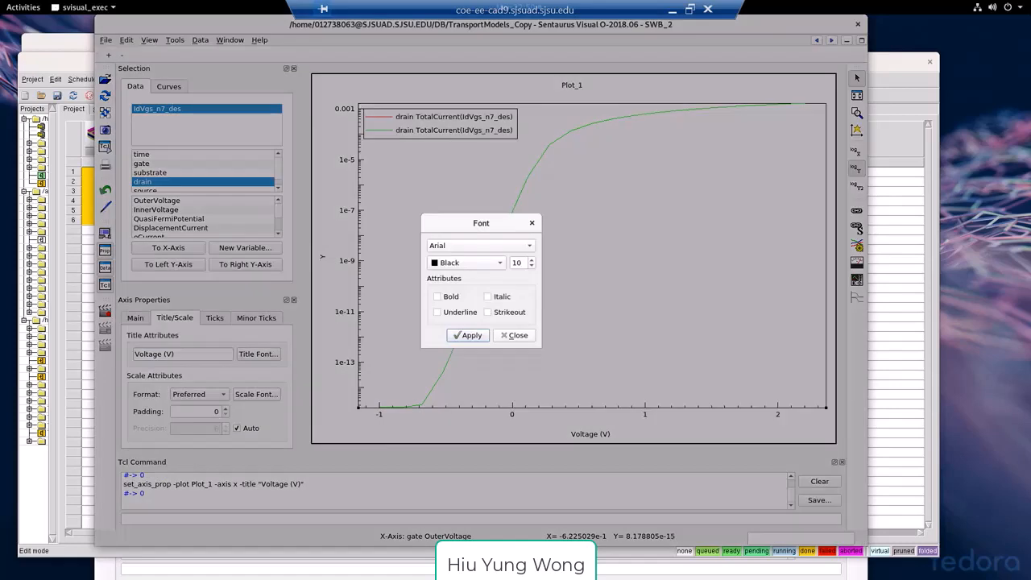
triple_click(516, 262)
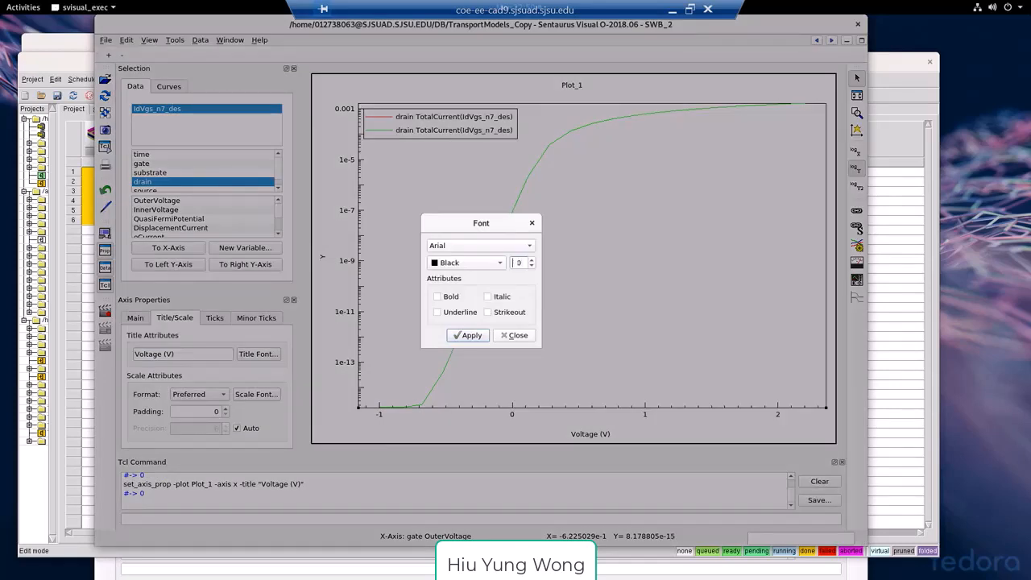
left_click(467, 333)
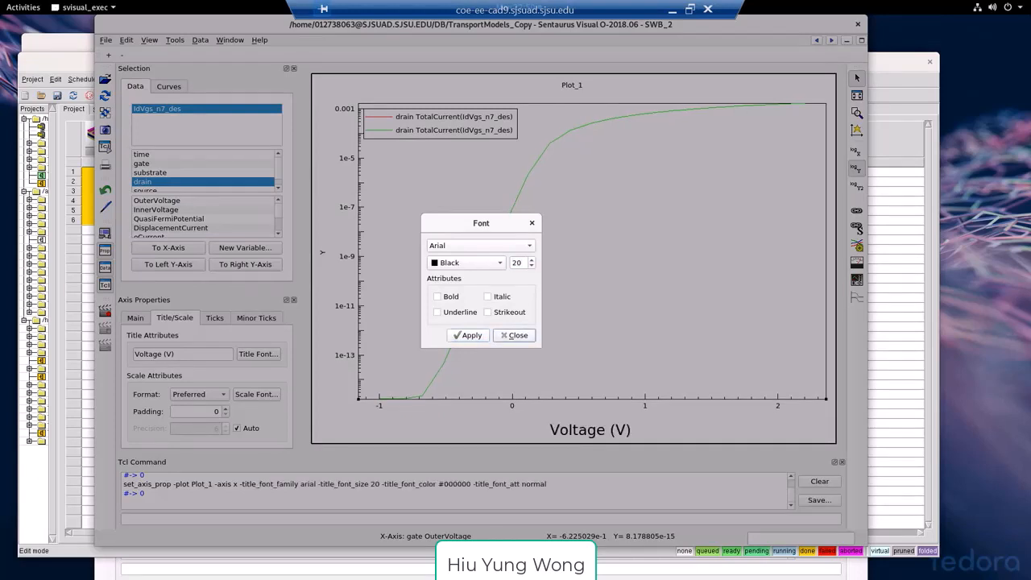
left_click(518, 335)
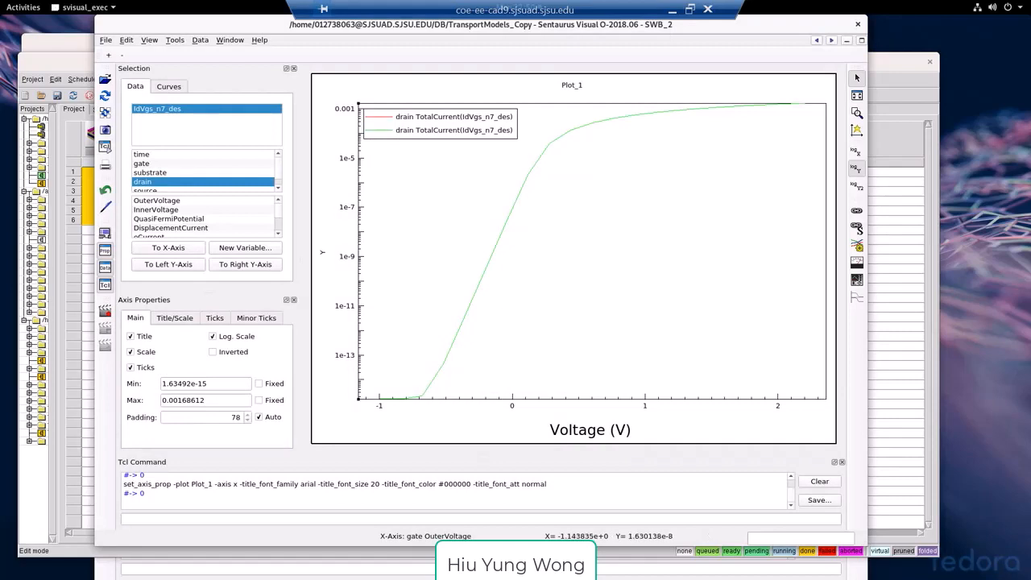
Title the y-axis 'Drain Current(A)' with font size 20 applied
left_click(174, 317)
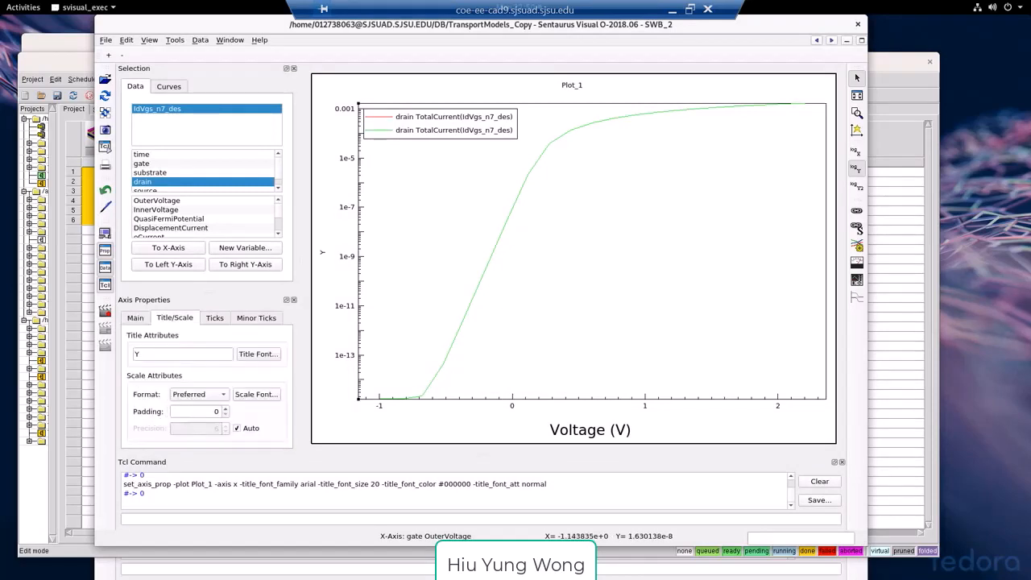
type("Drain Cu")
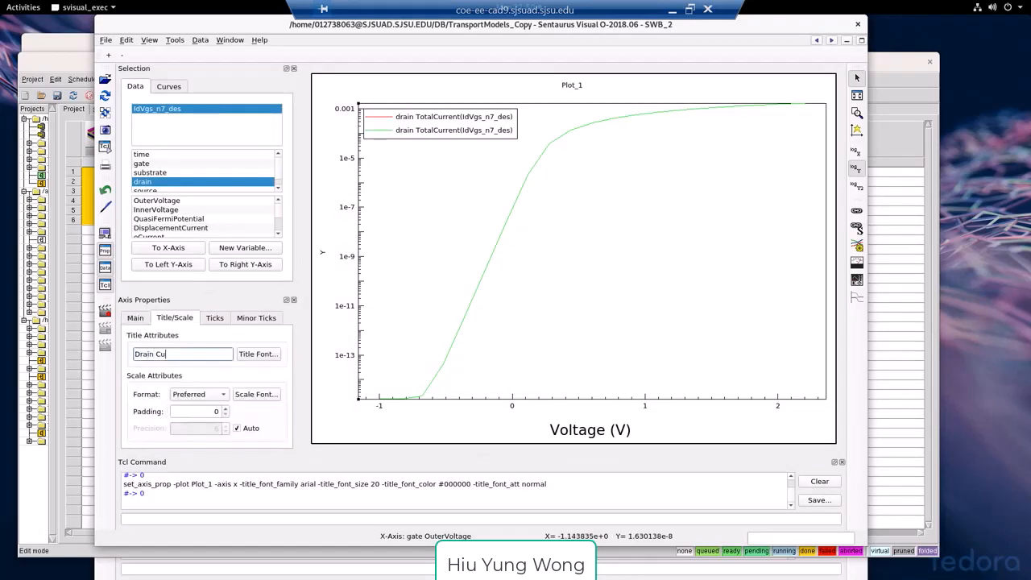
type("rrent")
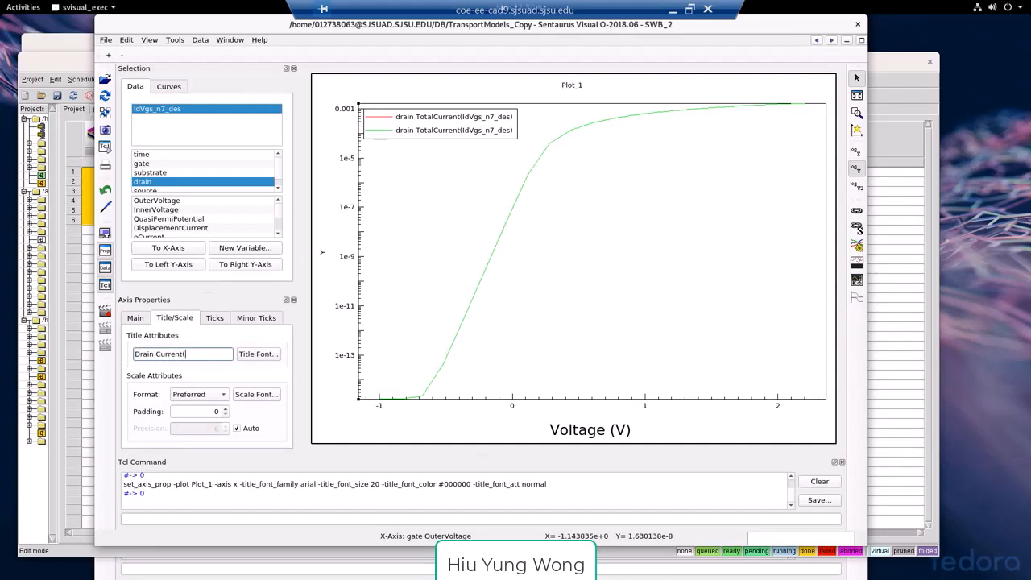
type("(A")
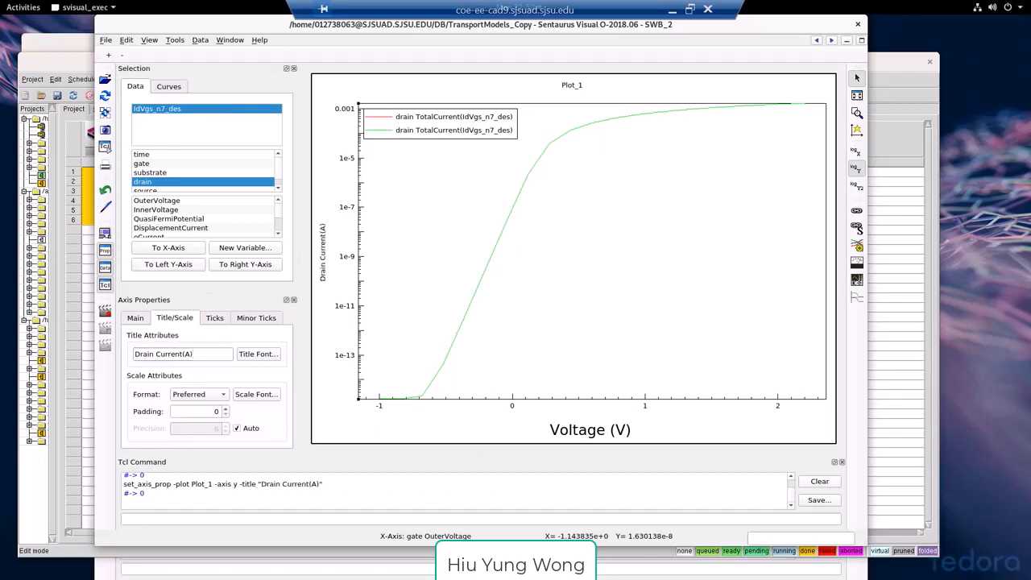
left_click(257, 355)
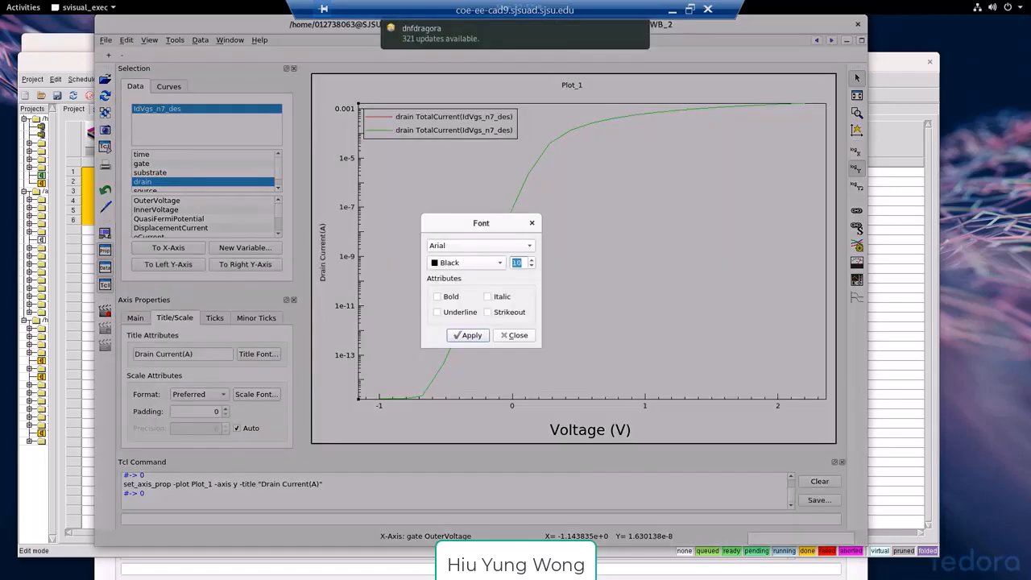
left_click(467, 334)
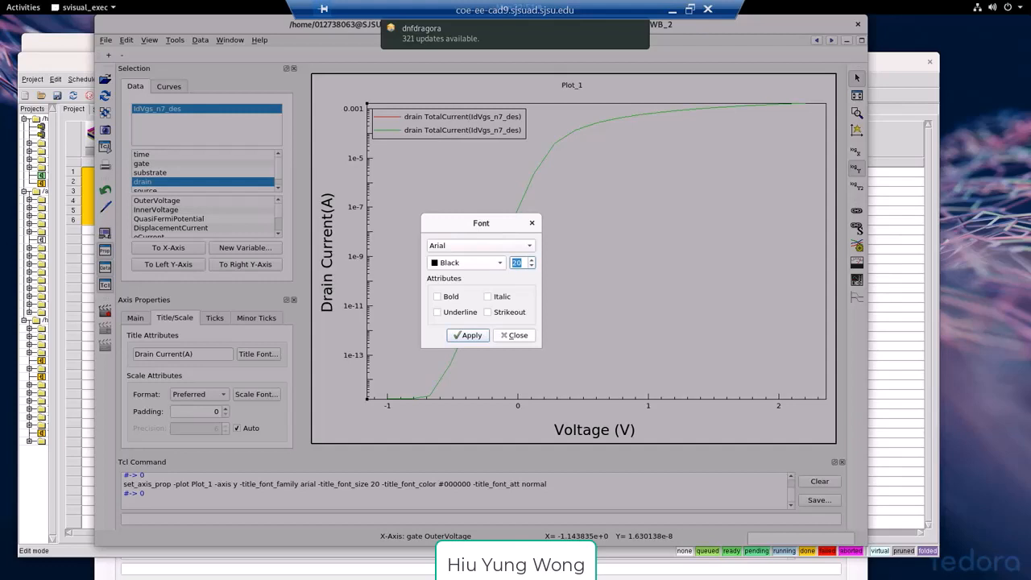
left_click(514, 335)
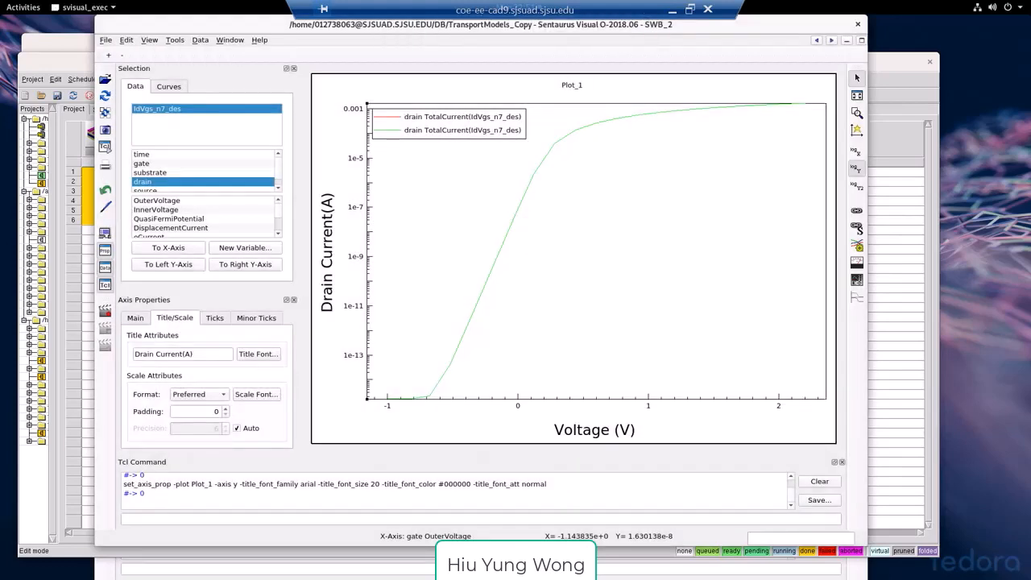
Give the drain current curve marker size 15, a thicker line width and dashed line style
left_click(471, 116)
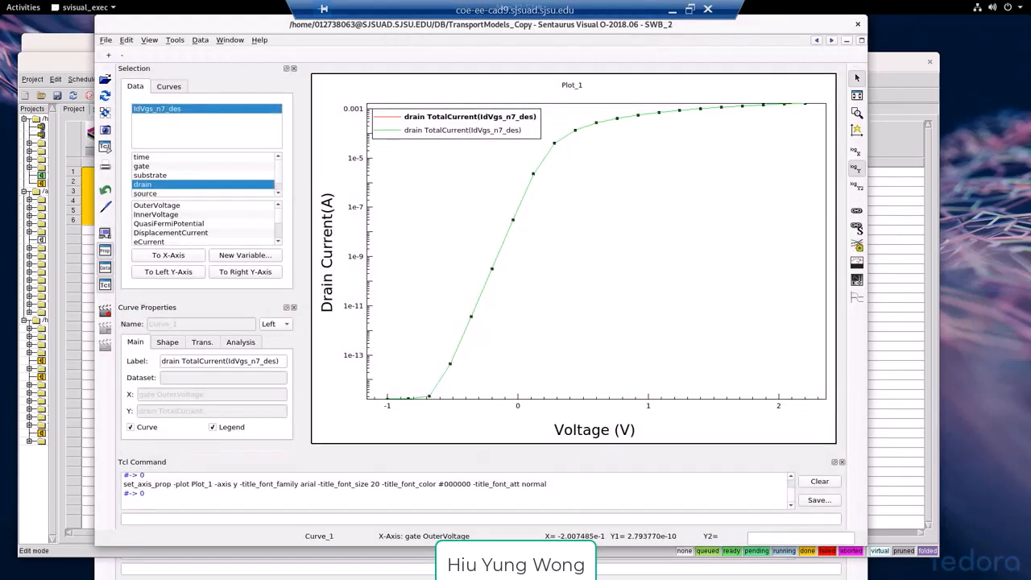
left_click(167, 342)
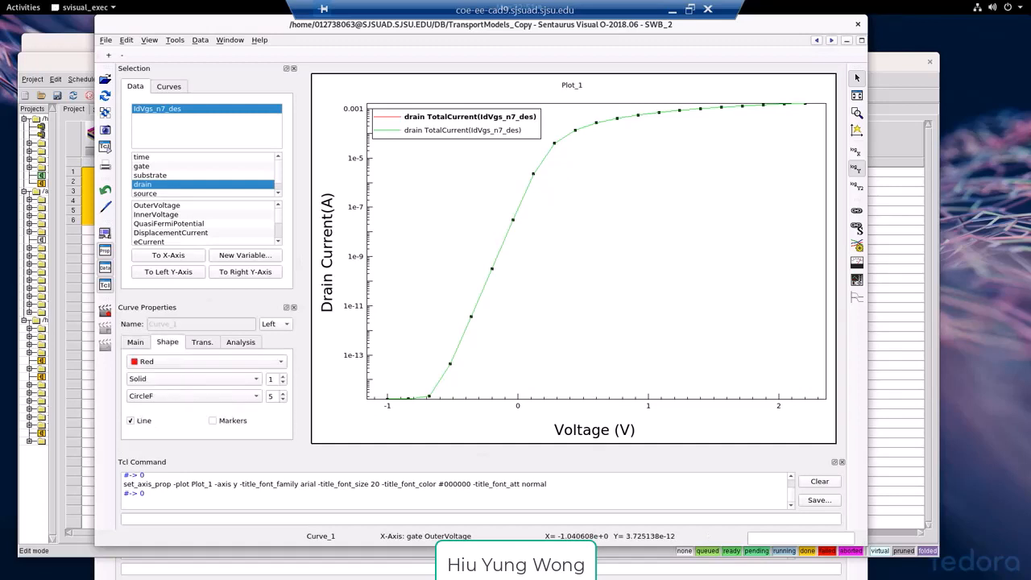
left_click(213, 419)
type("13")
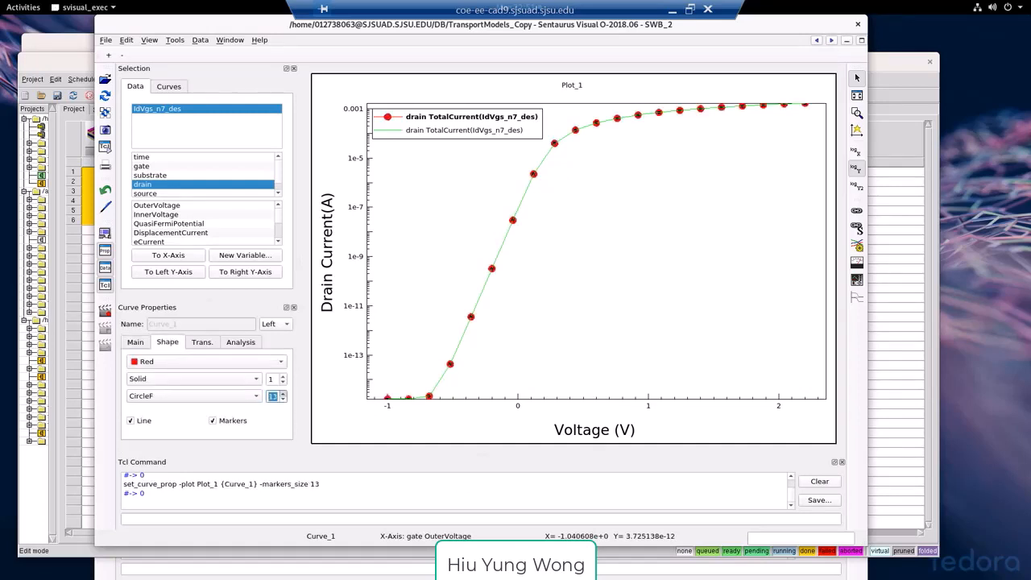
left_click(282, 393)
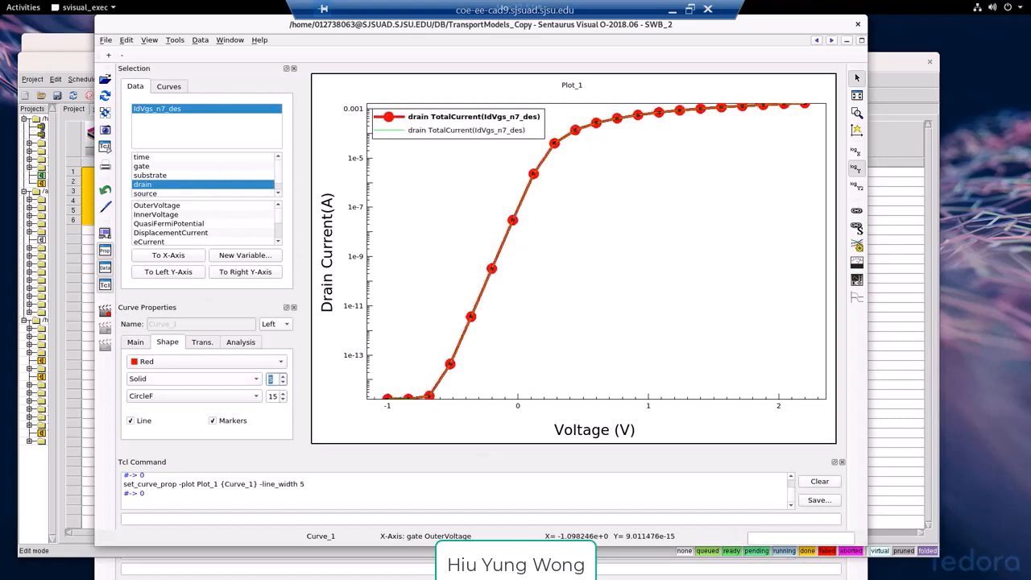
left_click(193, 378)
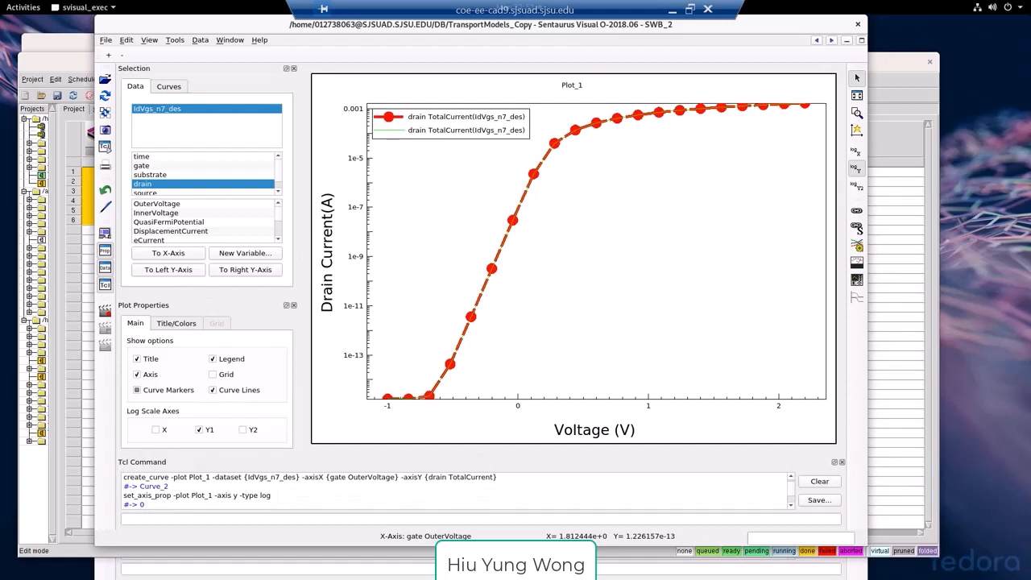
Save the Tcl command history as a script named IV
left_click(818, 500)
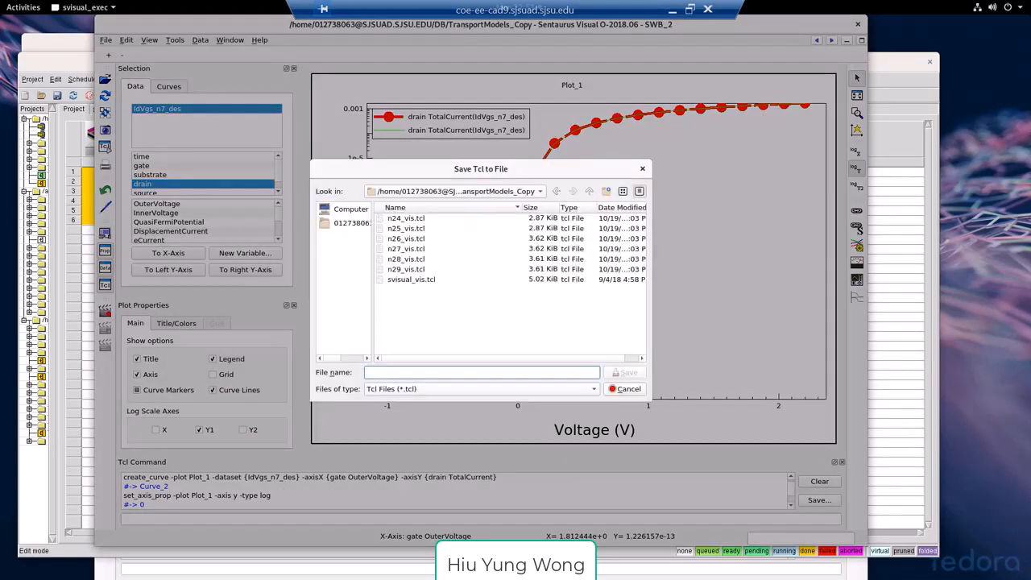
left_click(482, 371)
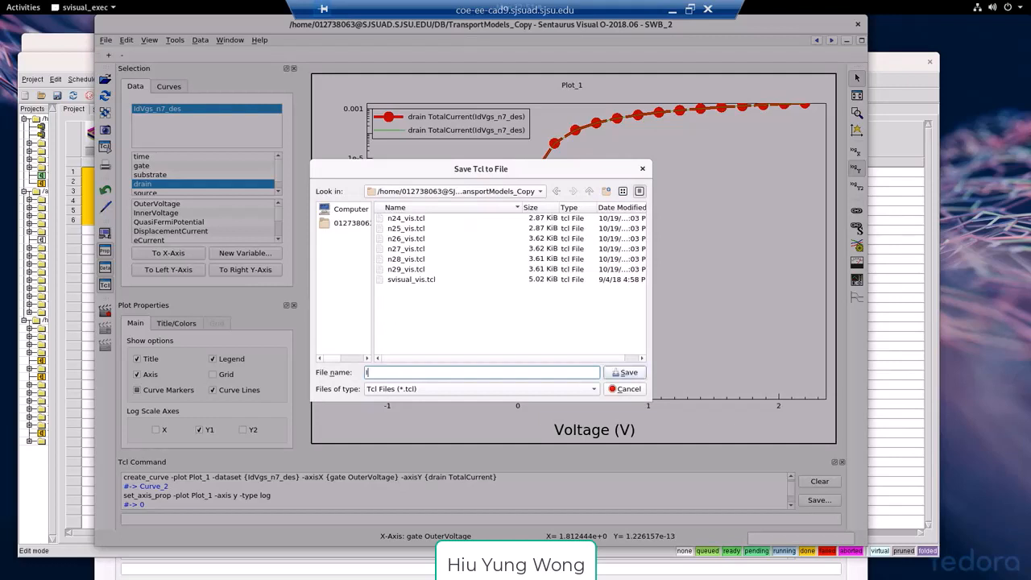
type("IV")
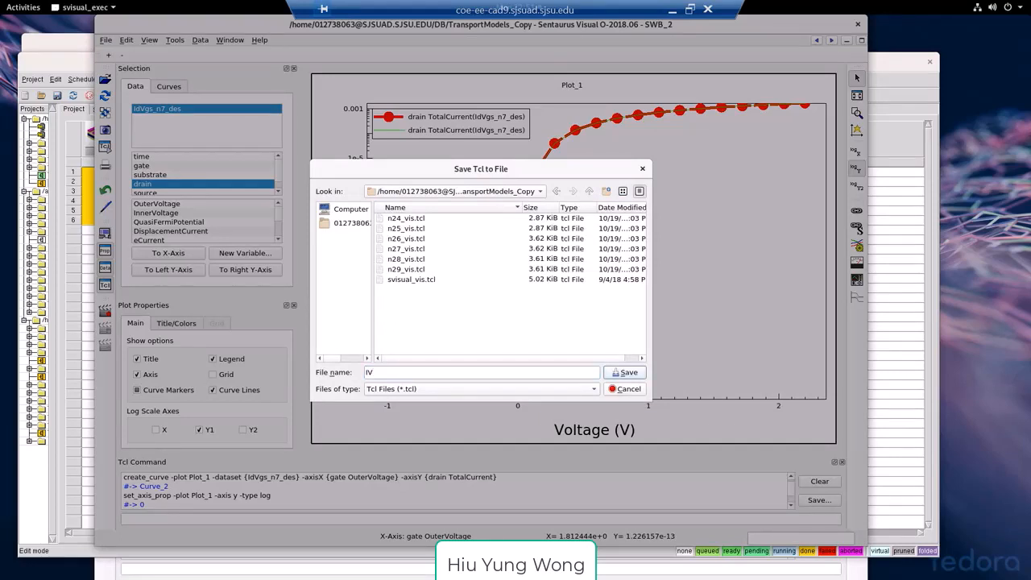
left_click(625, 388)
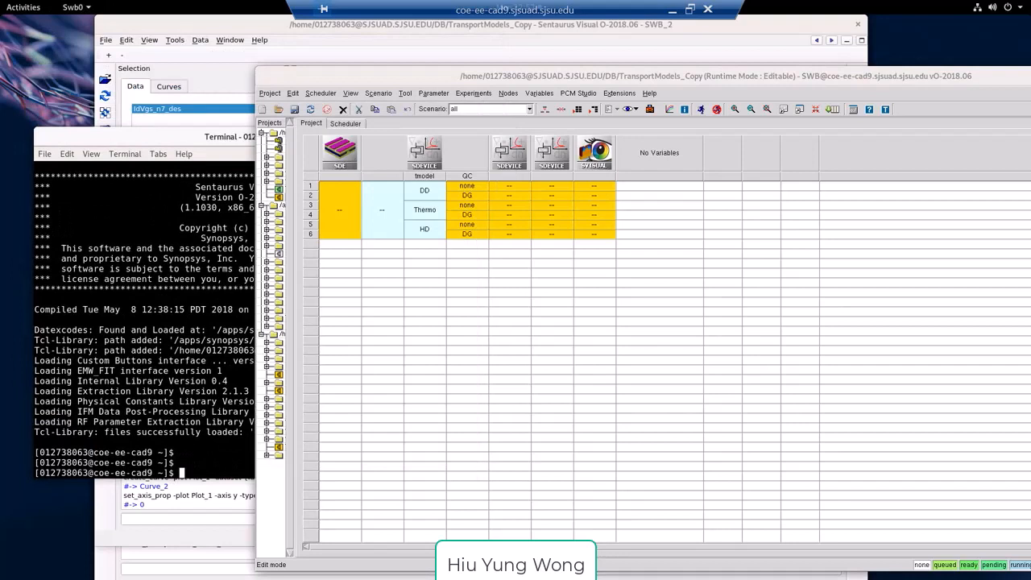
In the terminal cd into DB/TransportModels_Copy, list *.tcl scripts and start vim IV.tcl
left_click(274, 135)
type("cd DB/TransportModels_Copy/")
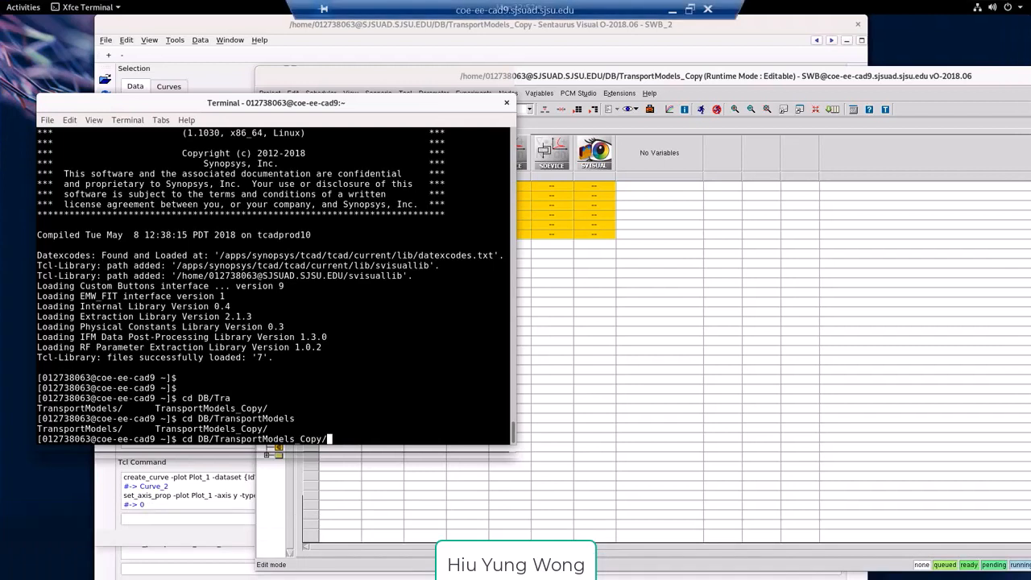
key("Return")
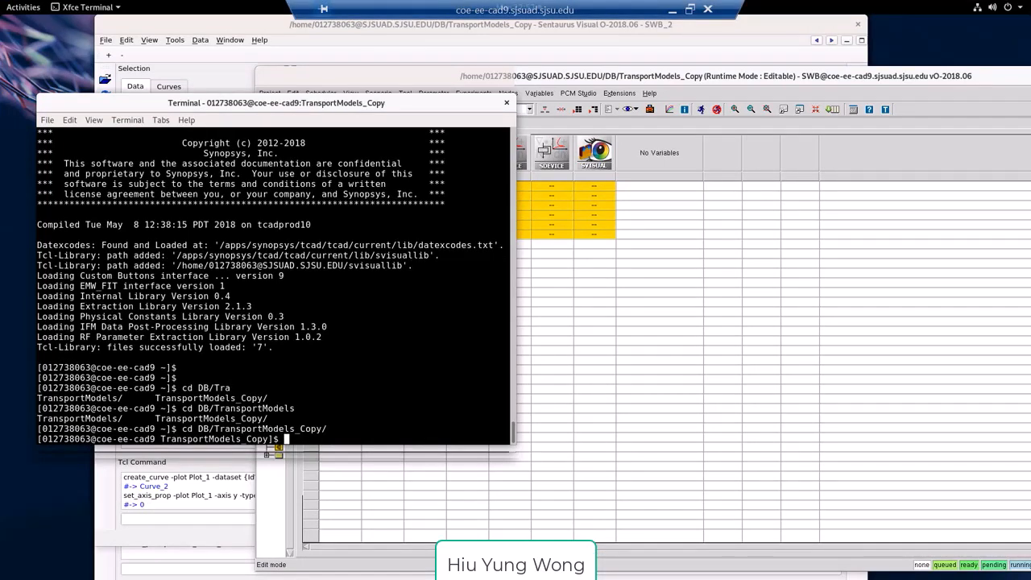
type("ls test")
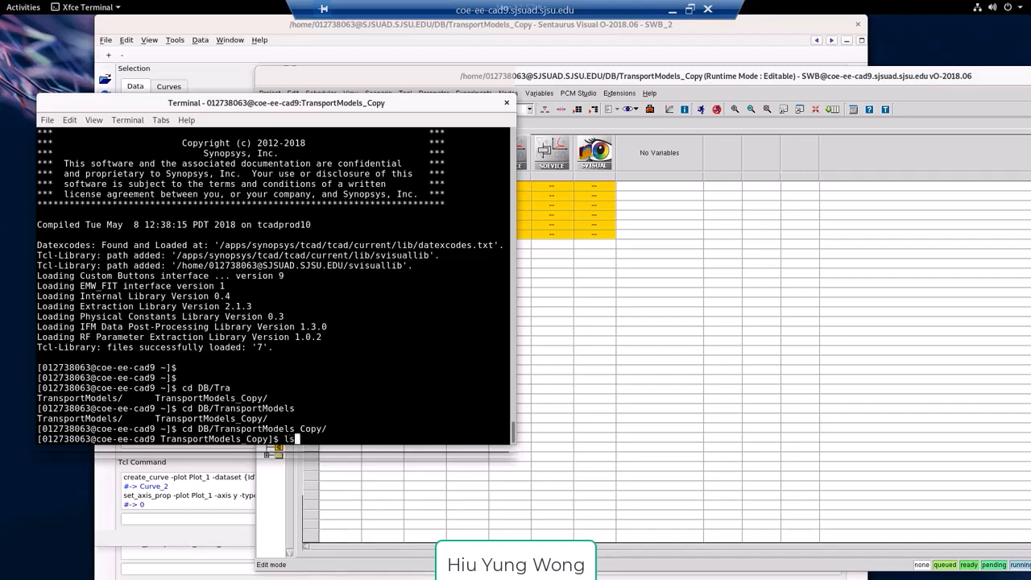
type(" *.tcl")
key("Return")
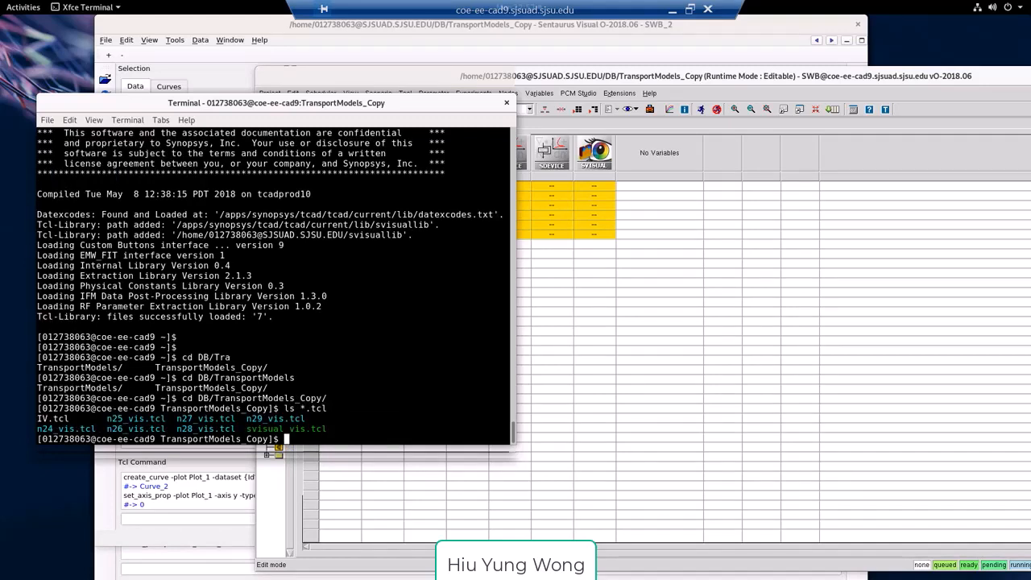
type("v")
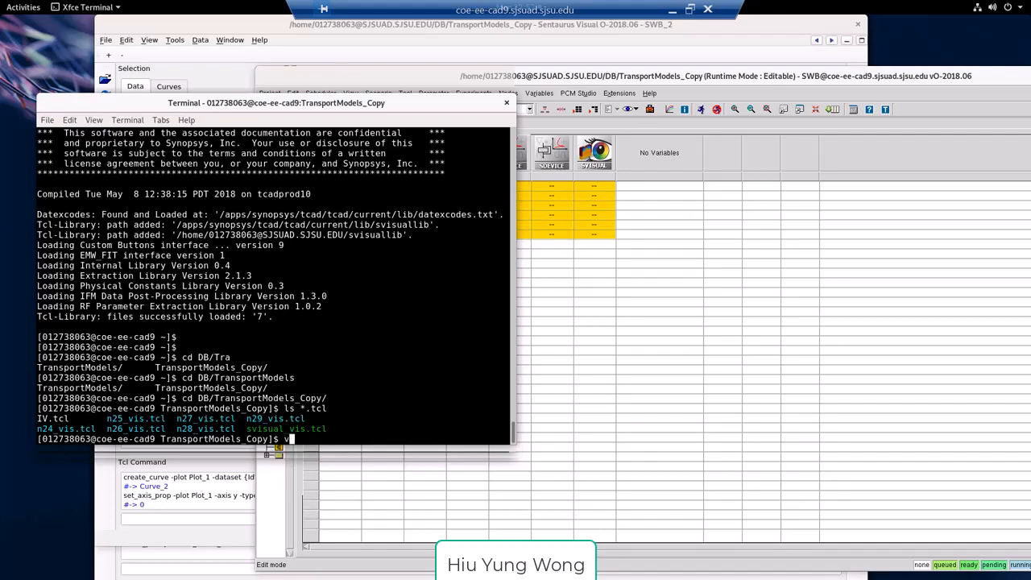
type("vim IV.tcl")
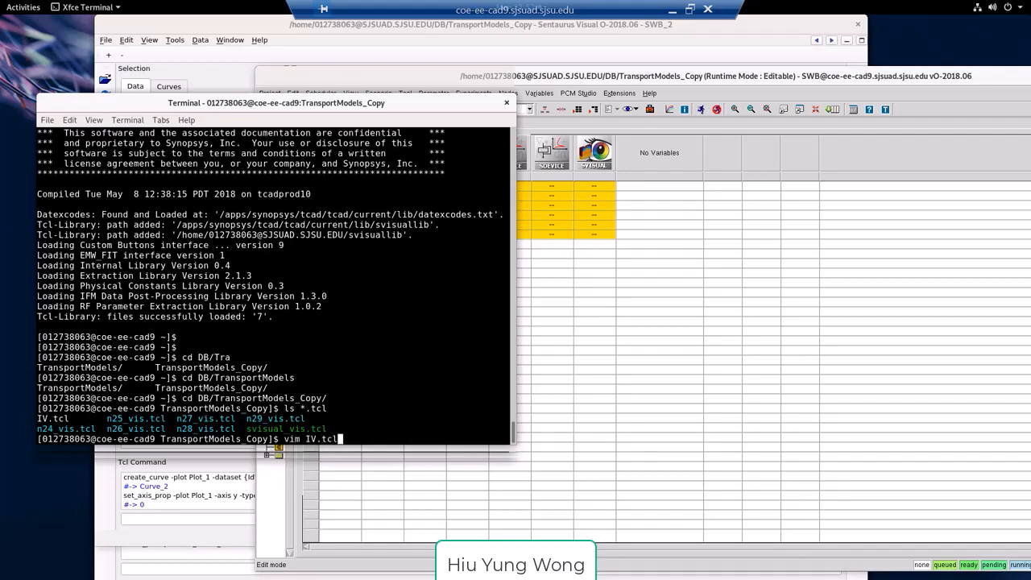
key("Return")
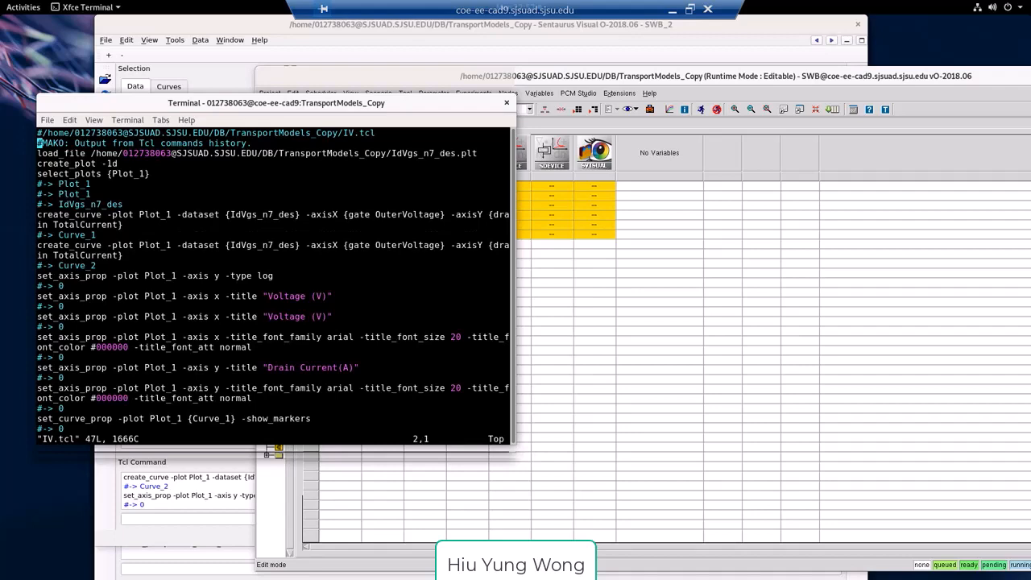
scroll("down", 3)
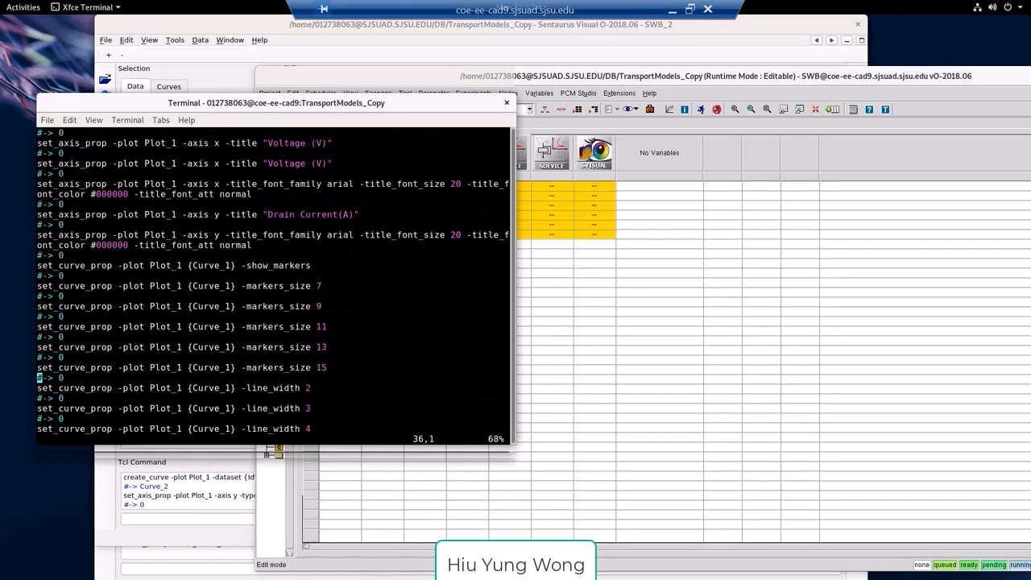
scroll("up", 3)
type("s")
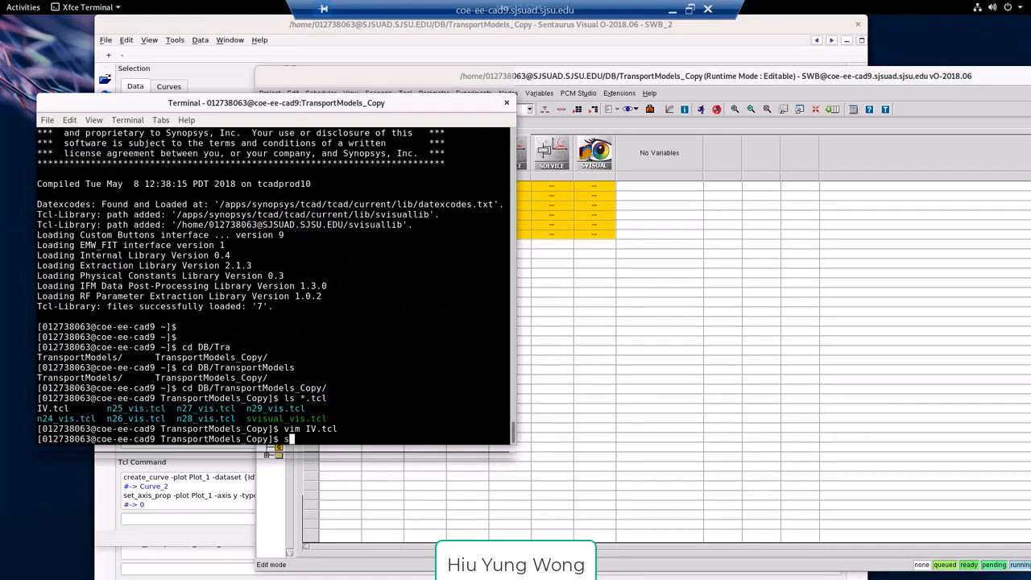
Run svisual IV.tcl from the Terminal to replay the saved Id-Vg plot script
type("visual")
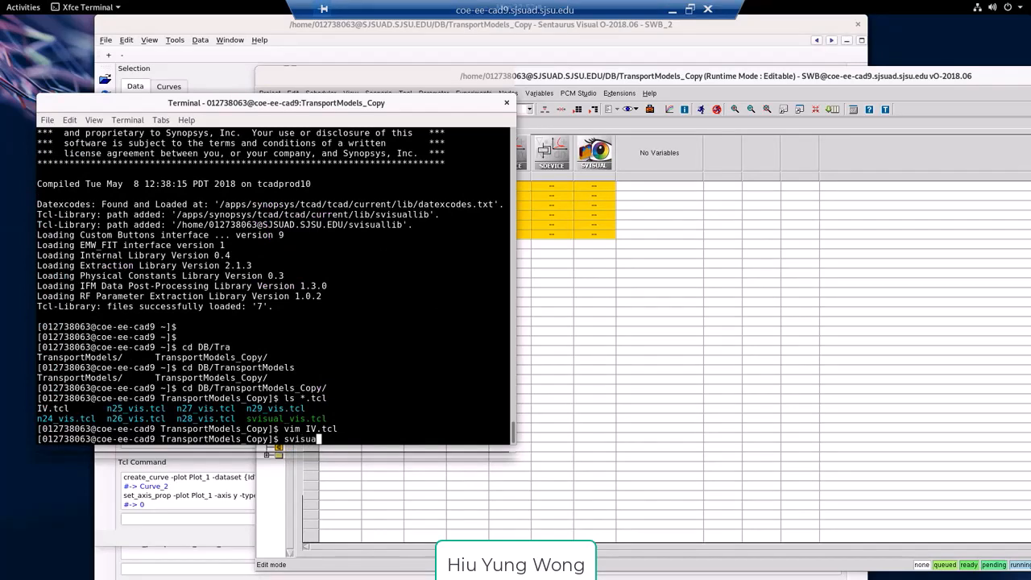
type("IV.")
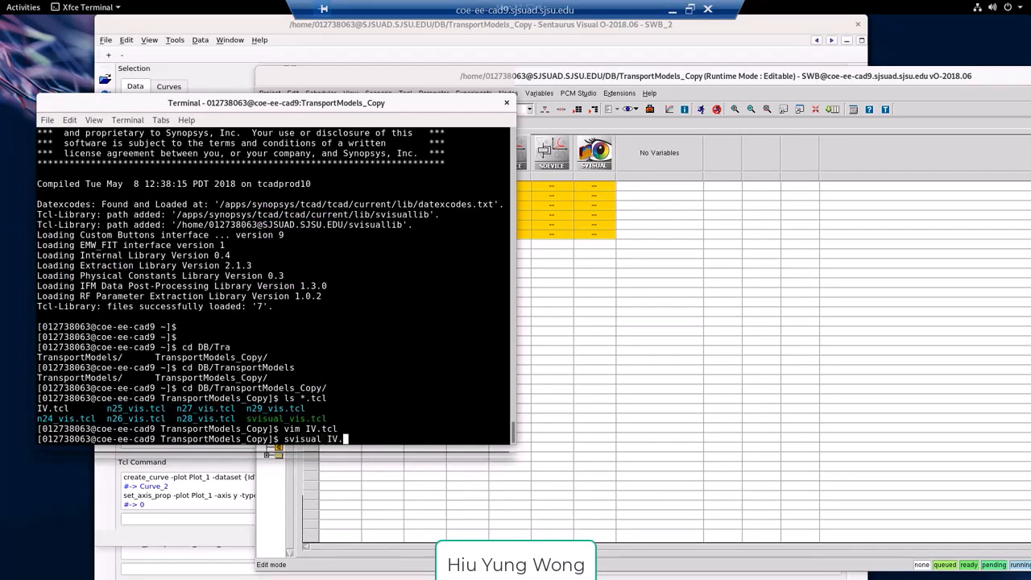
key("Return")
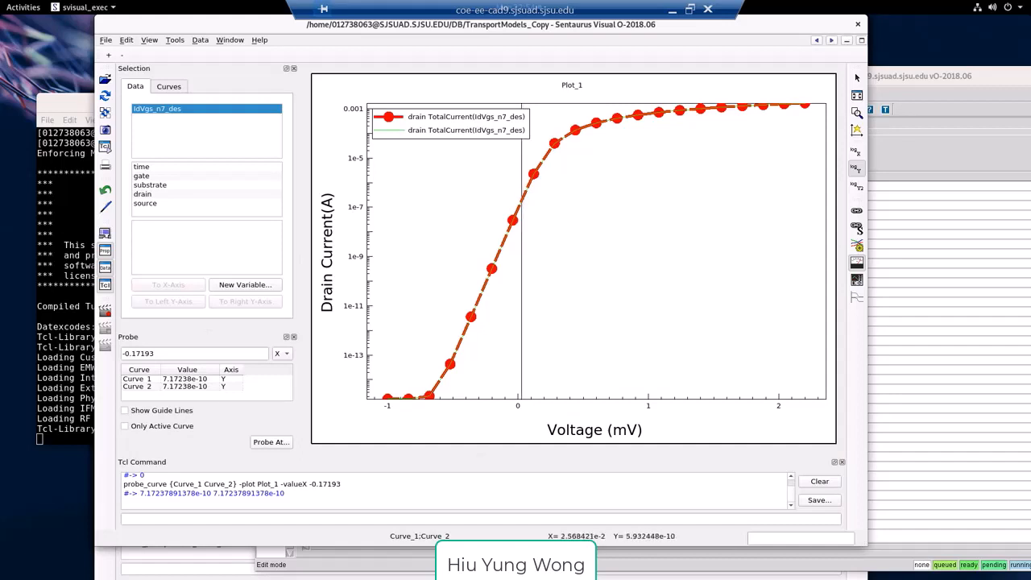
Dismiss the probe line on the replayed log-scale Id-Vg plot after reading about 7.17e-10 A at -0.17193 V
left_click(284, 354)
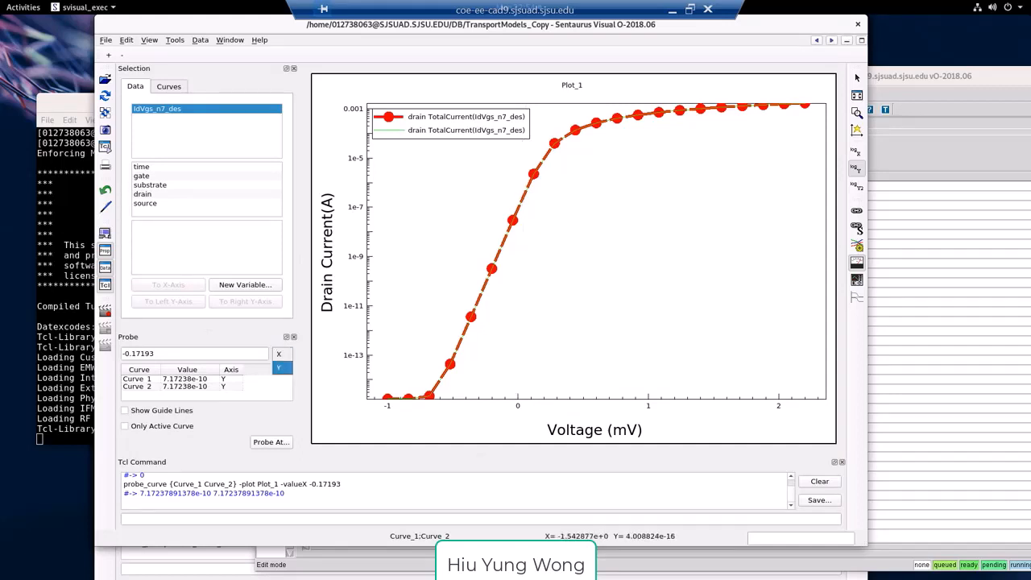